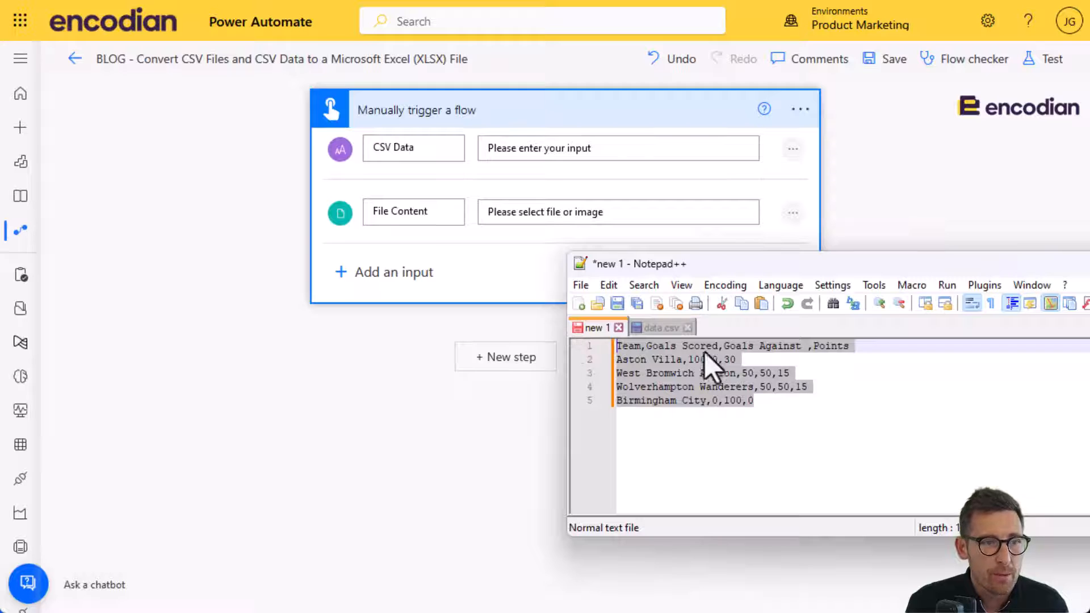
View the team scores in data.csv in Notepad++, then put the editor away.
left_click(656, 327)
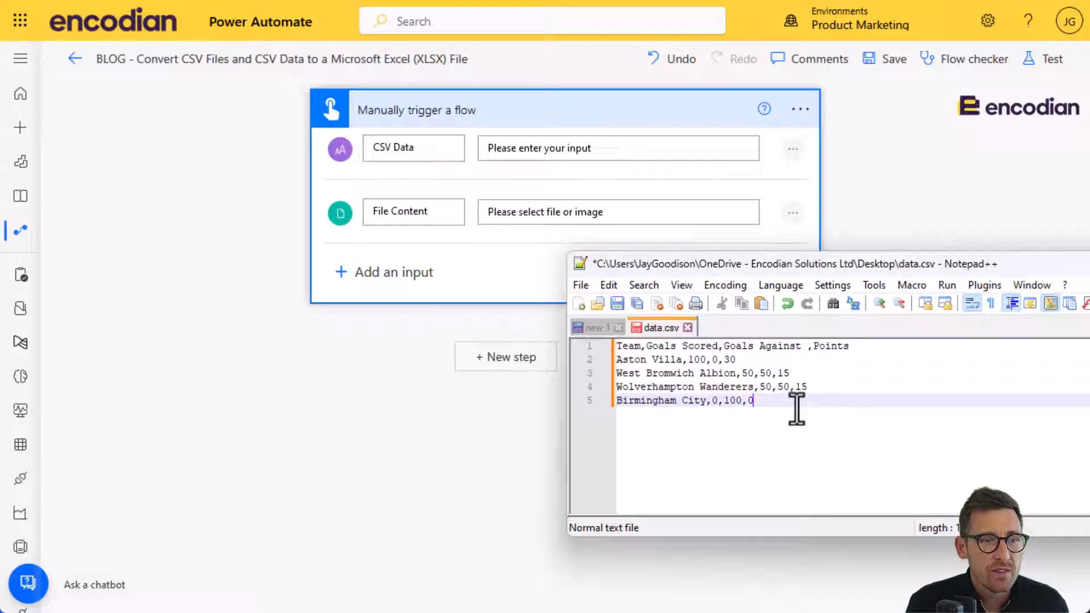
key("ctrl+a")
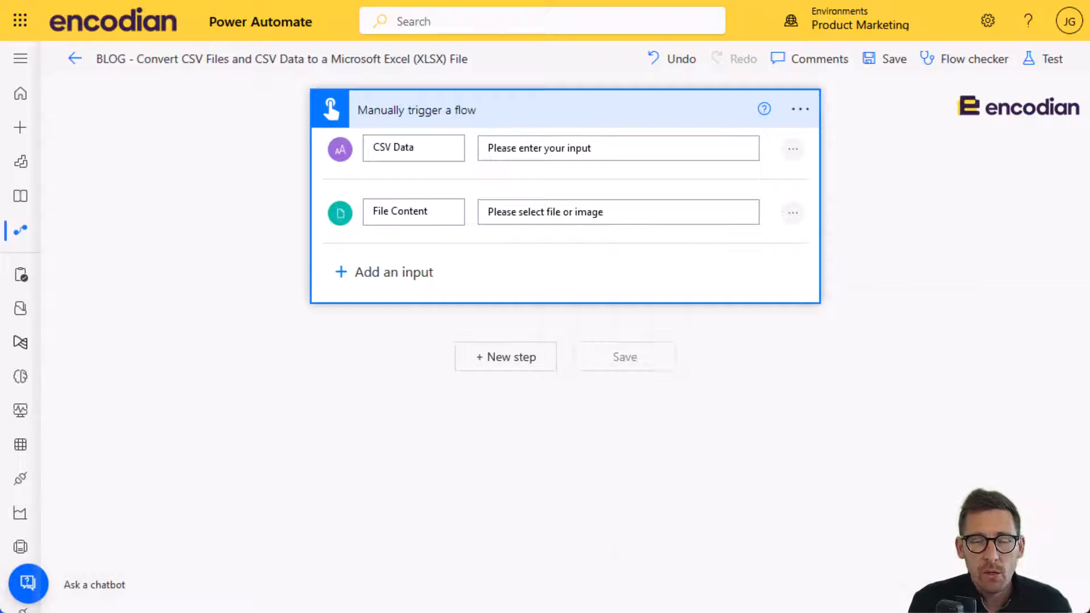
Add a built-in Initialize variable action after the trigger (searched as INIT).
left_click(506, 357)
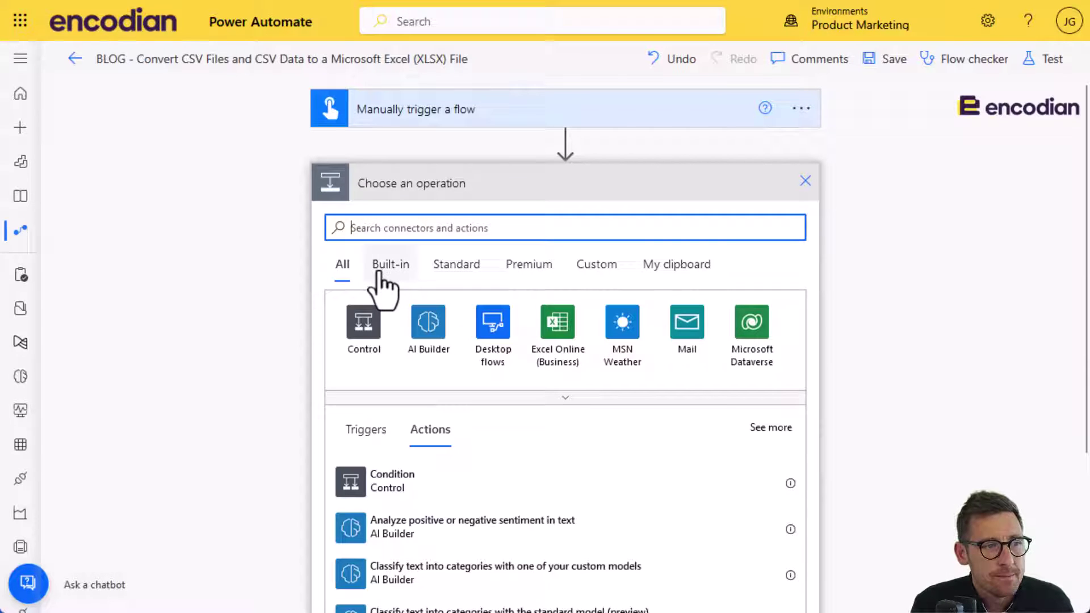
left_click(391, 264)
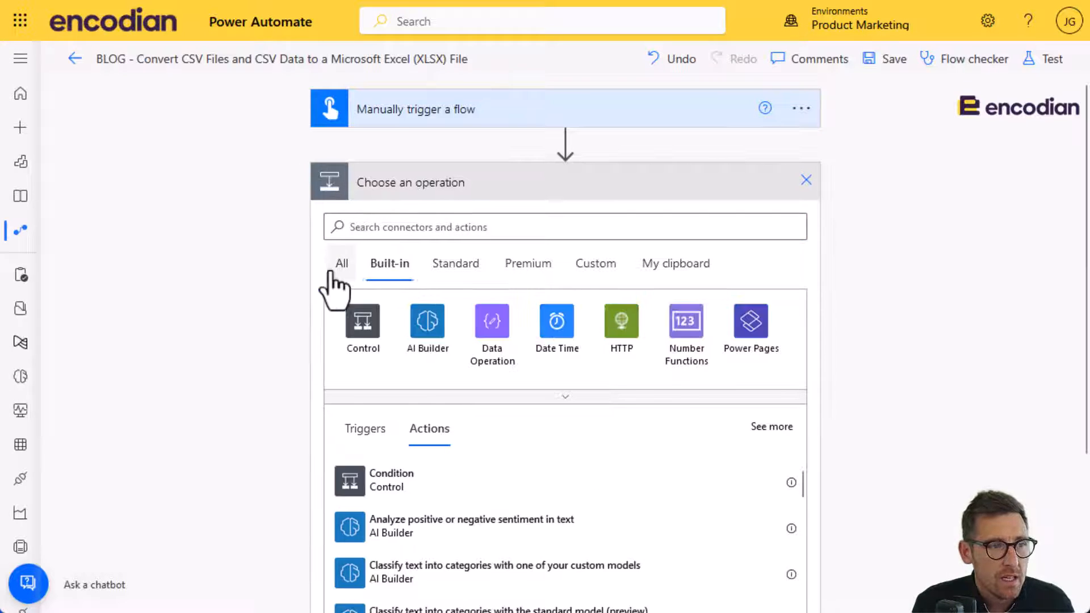
type("INIT")
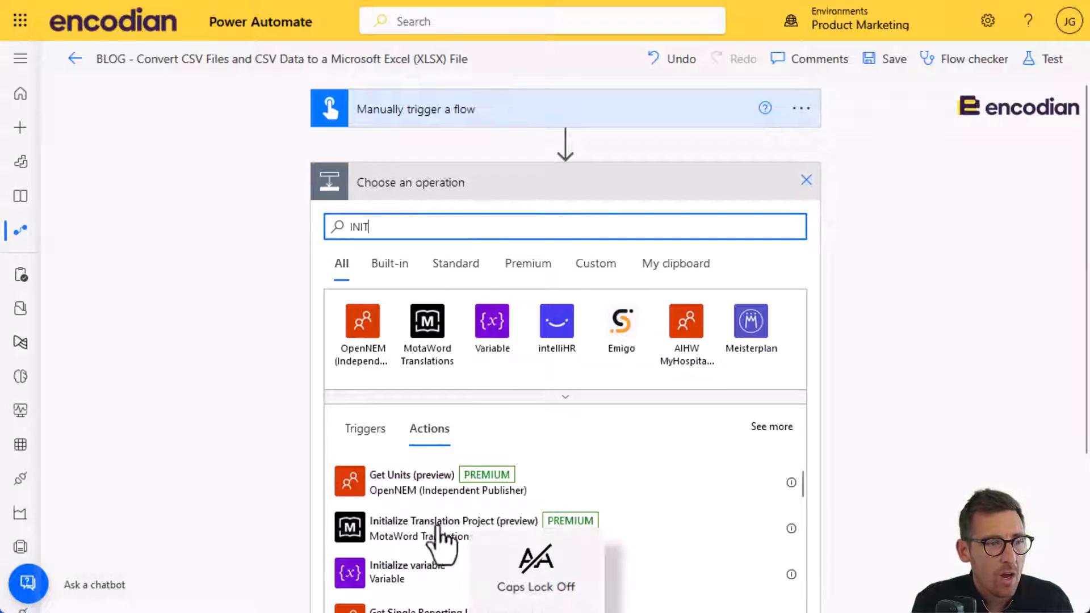
left_click(406, 571)
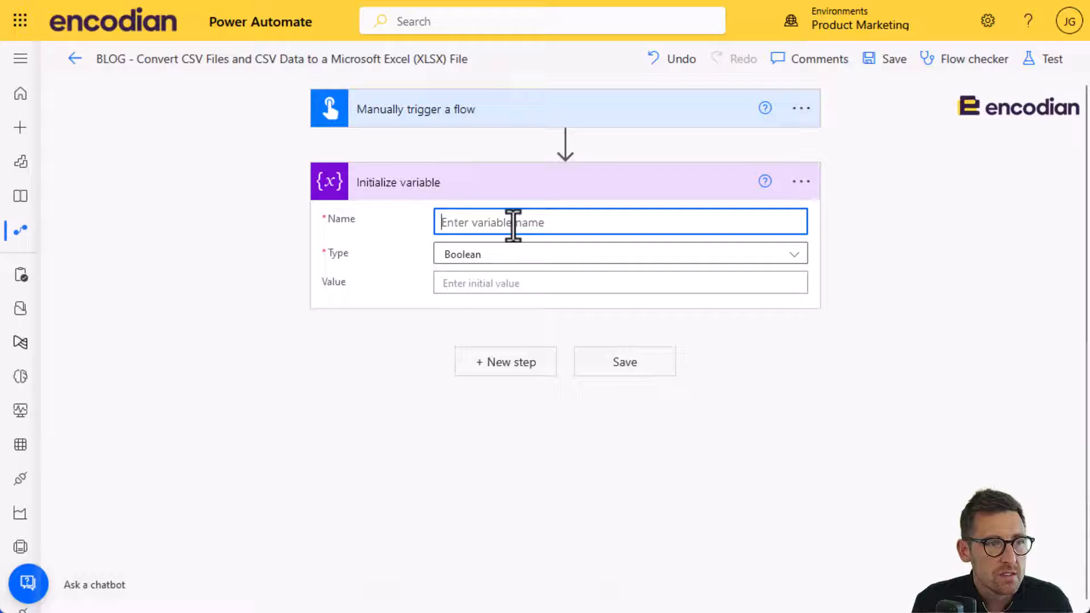
Make the variable a String named CSV Data, valued from the trigger's CSV Data input.
left_click(621, 254)
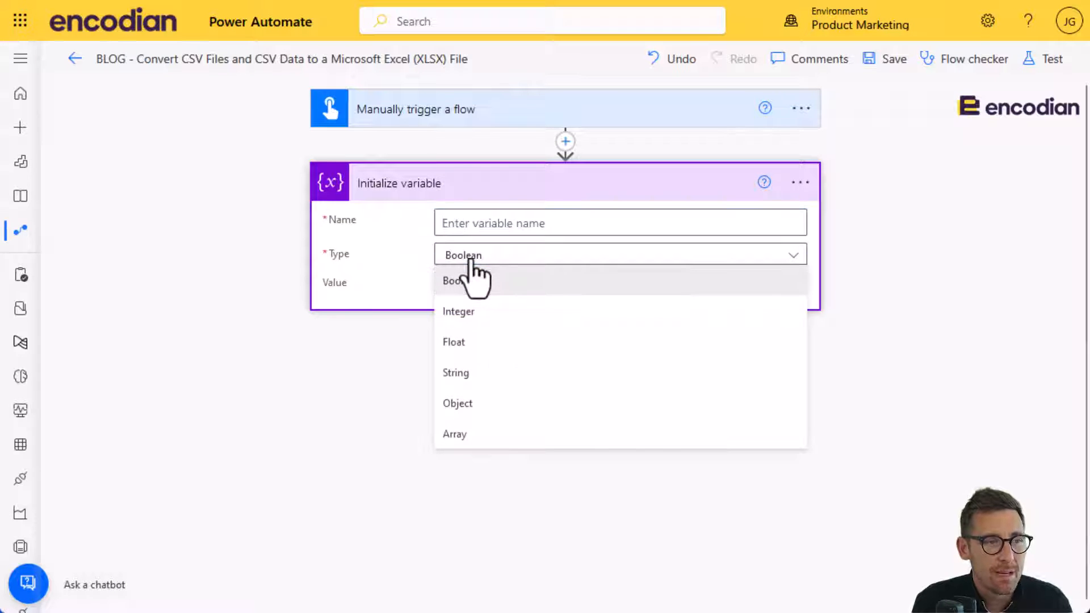
left_click(457, 373)
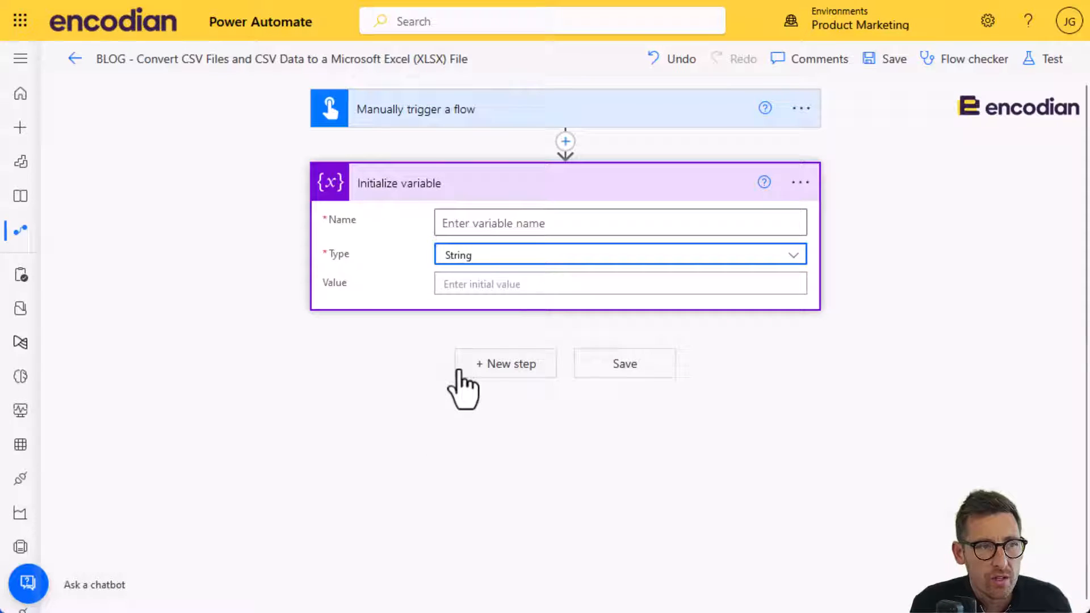
mouse_move(452, 281)
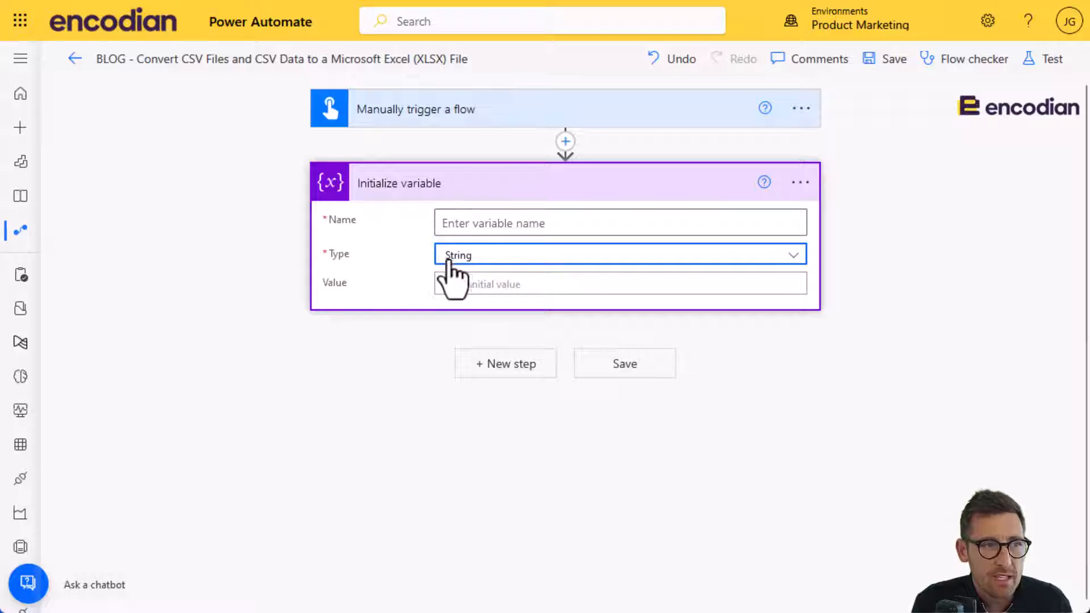
left_click(620, 222)
type("CSV Data")
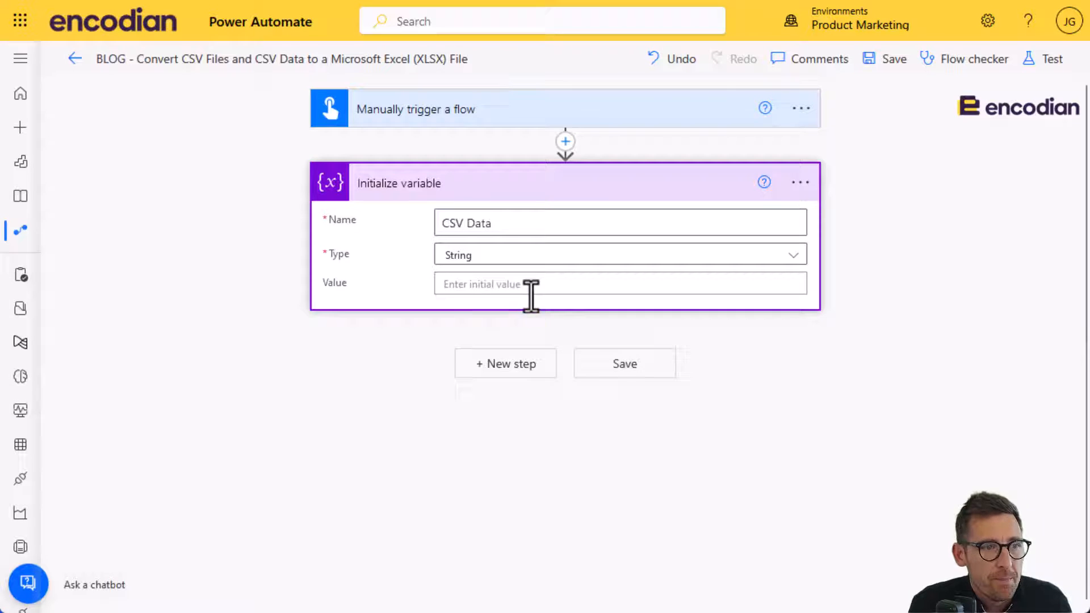
left_click(621, 284)
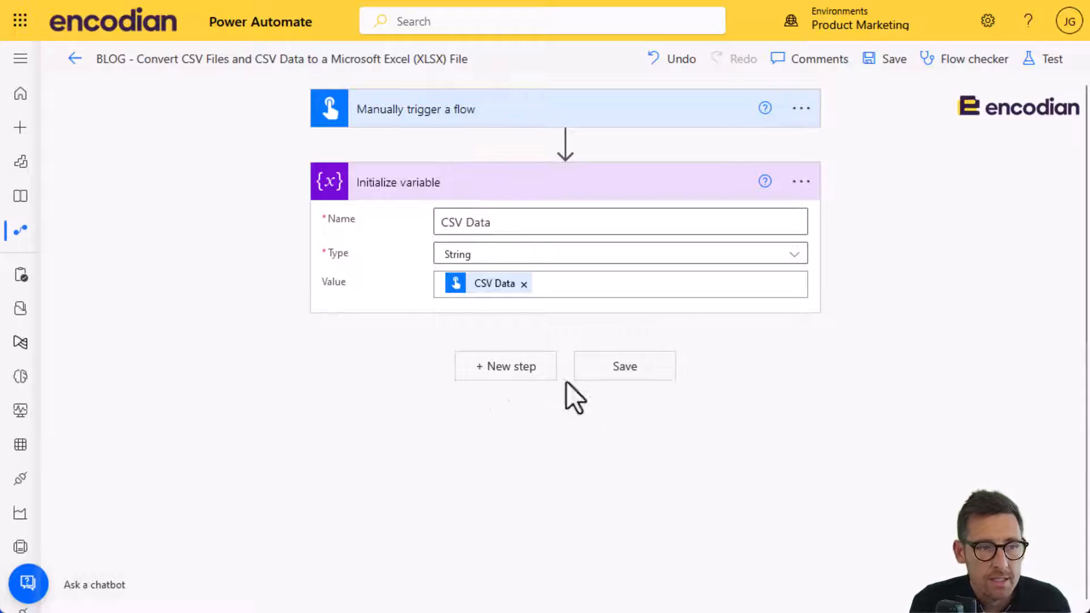
Add the Encodian Convert Excel action after the variable step.
left_click(505, 365)
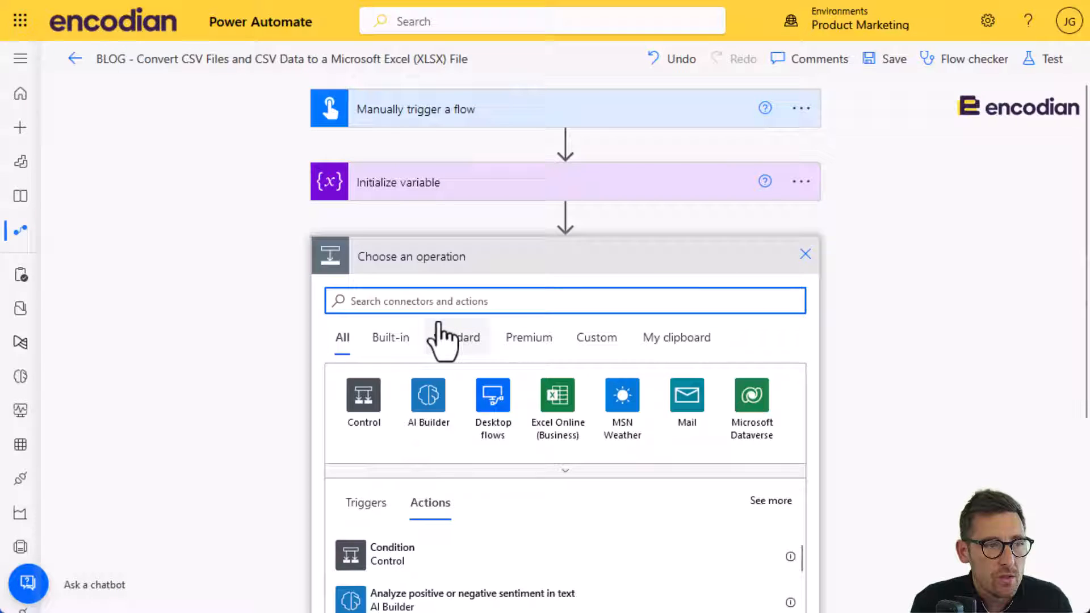
type("Convert Excel")
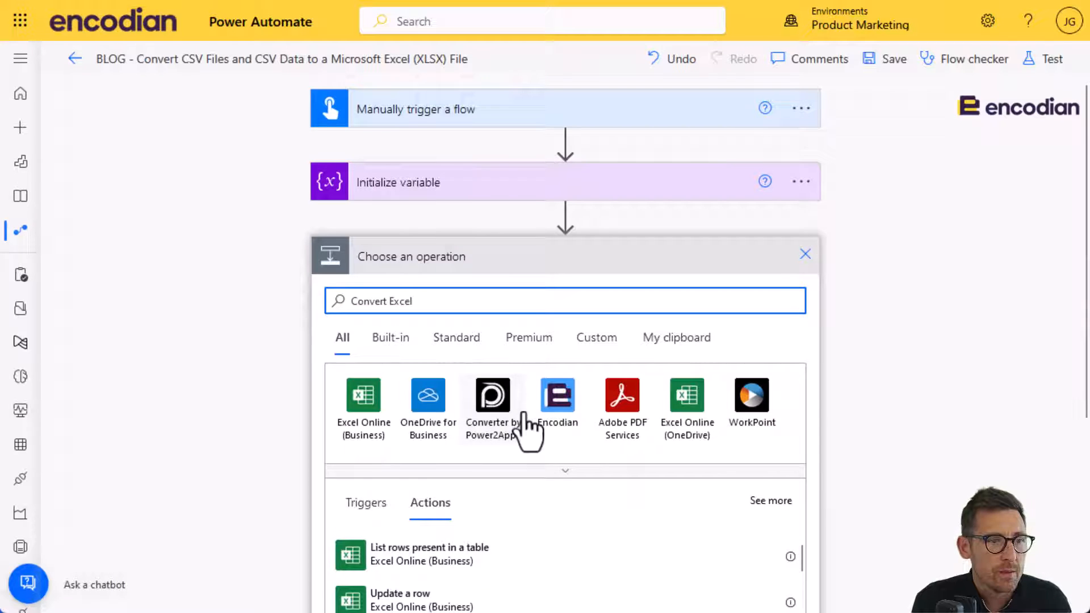
left_click(557, 395)
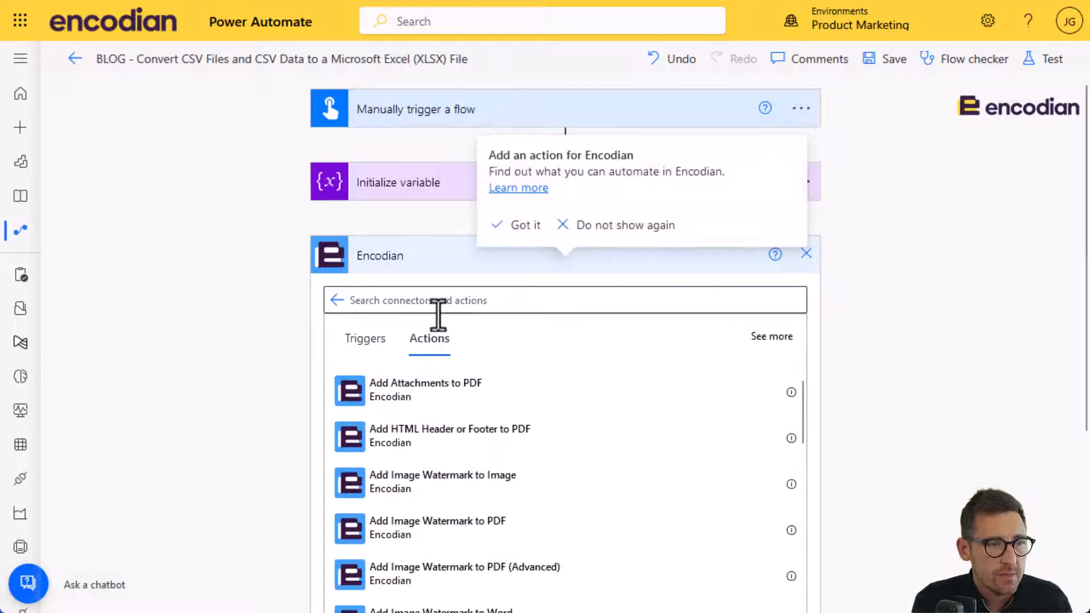
scroll("down", 3)
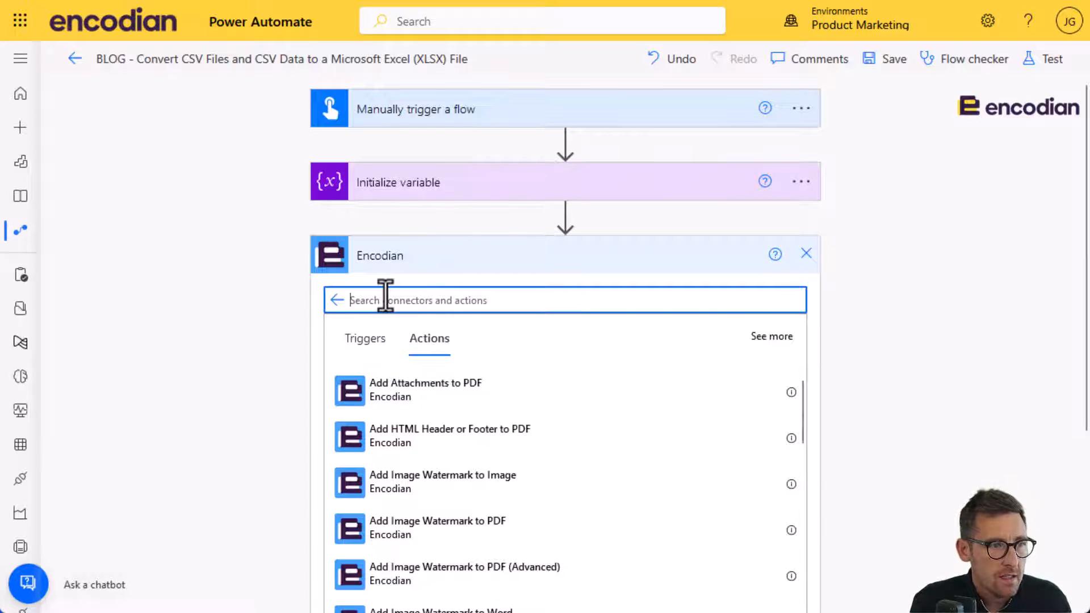
type("Convert excel")
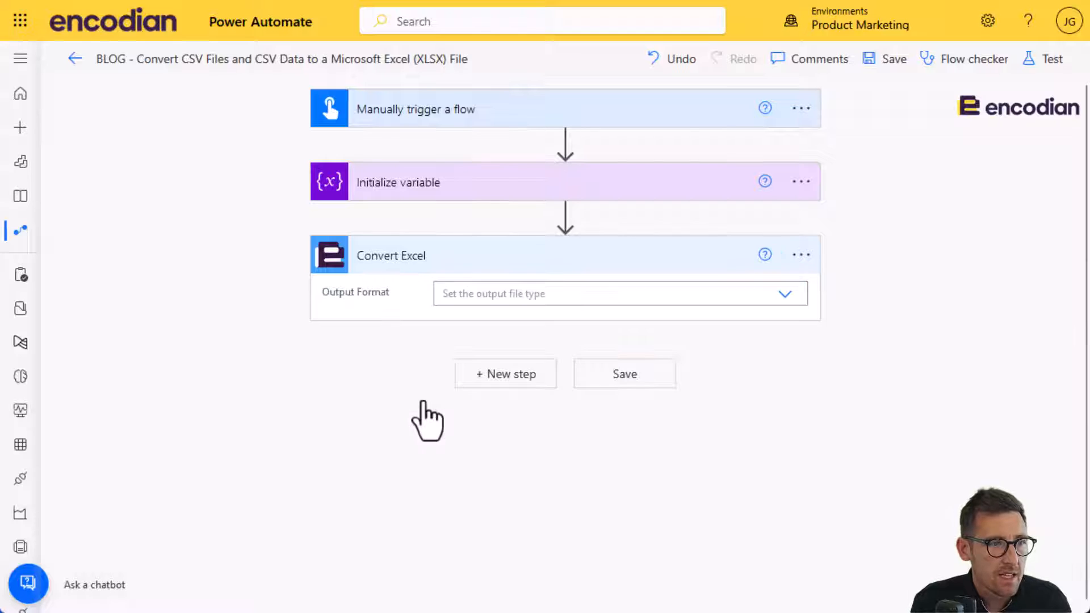
left_click(786, 293)
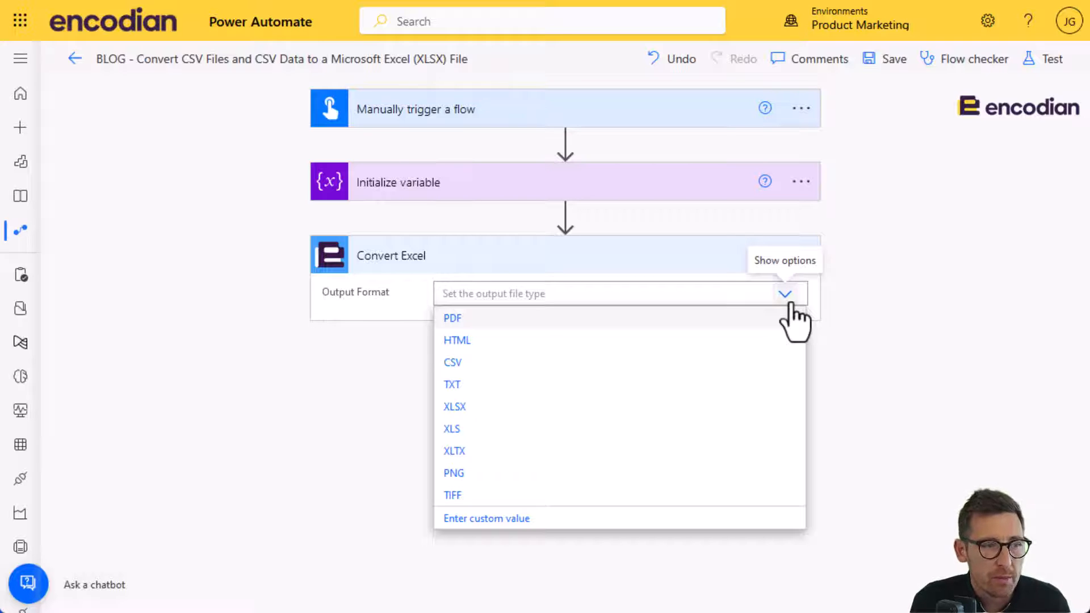
Set Convert Excel to XLSX output with source filename file.csv.
left_click(454, 407)
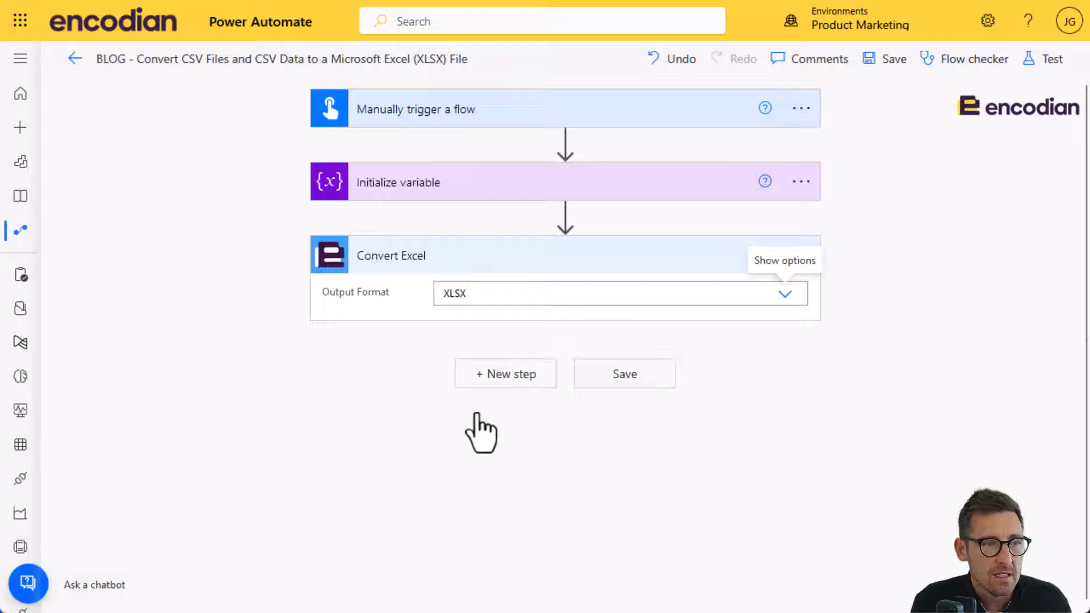
mouse_move(478, 357)
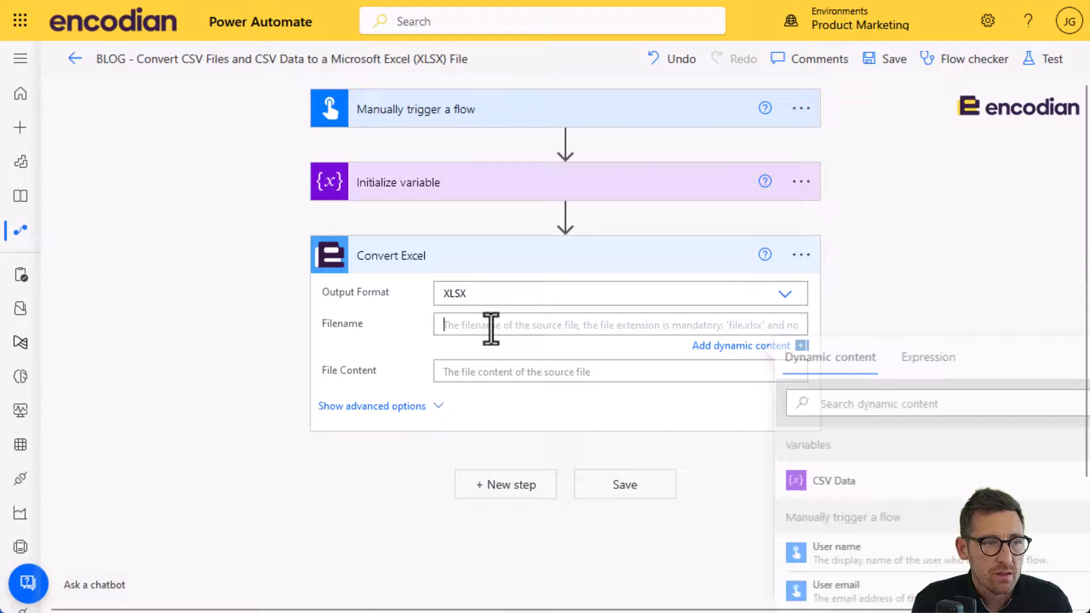
type("t")
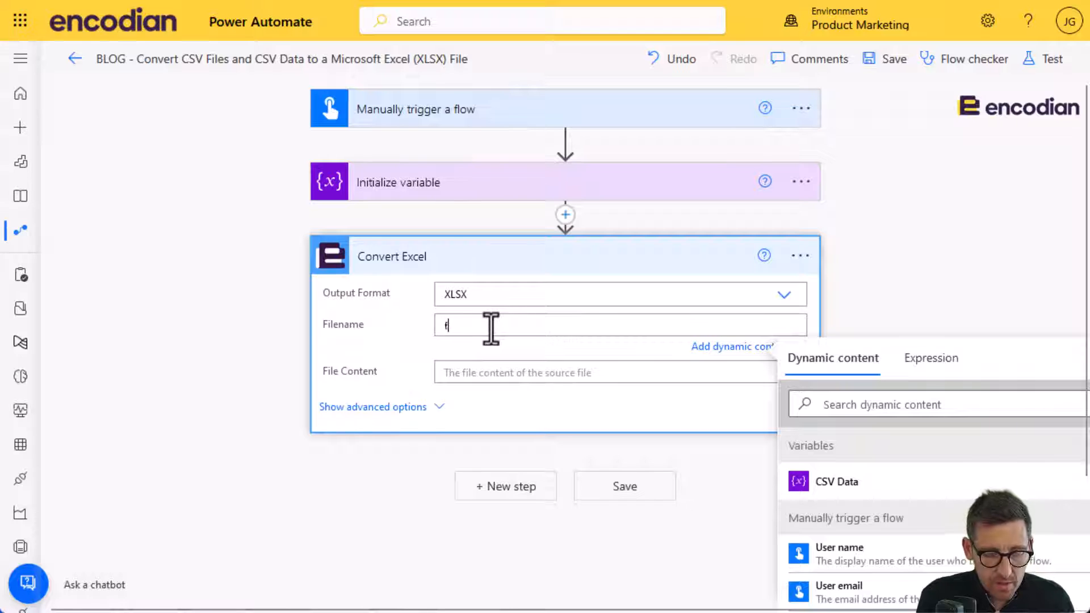
type("file.csv")
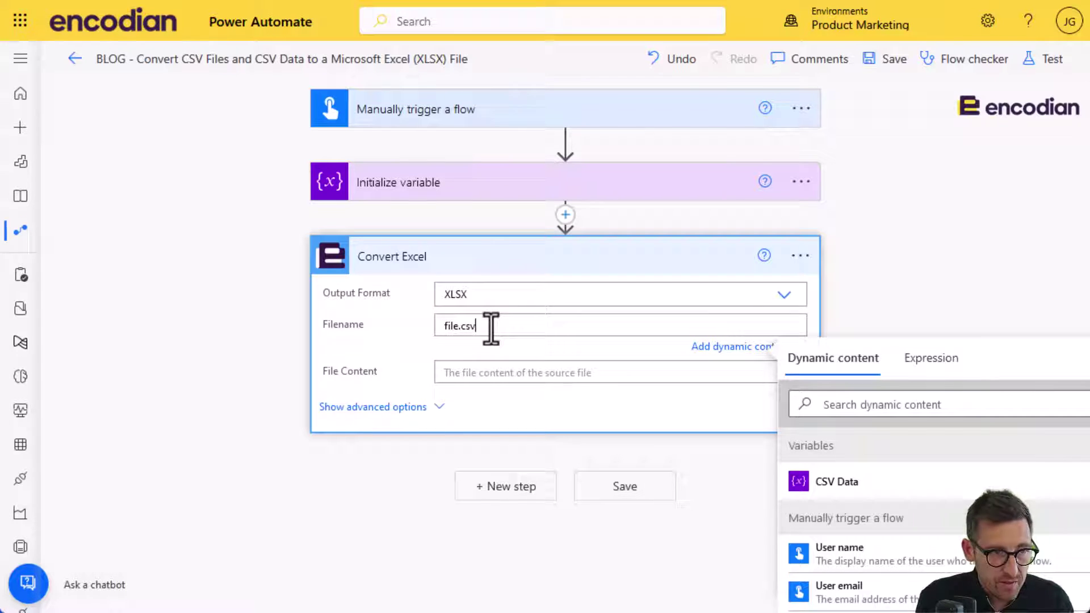
double_click(464, 326)
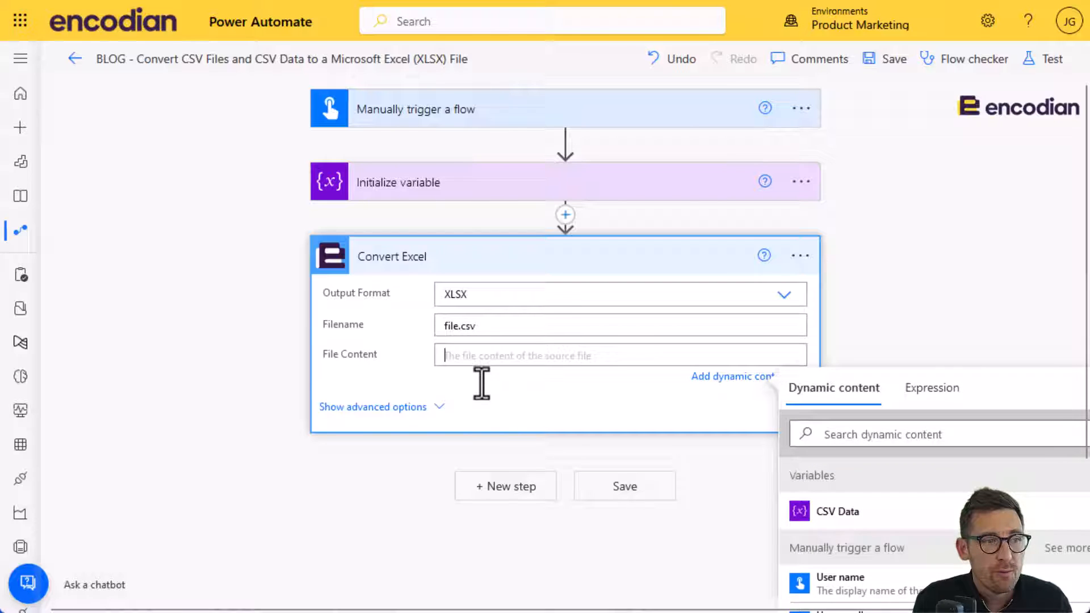
mouse_move(538, 328)
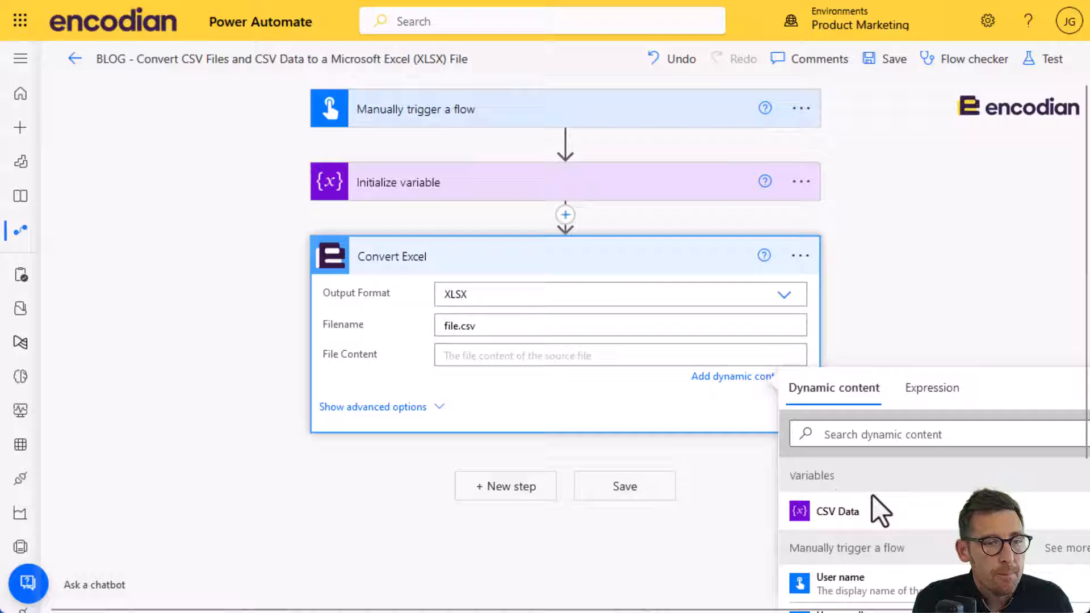
Use the trigger's File Content as the Convert Excel source file content.
scroll("down", 3)
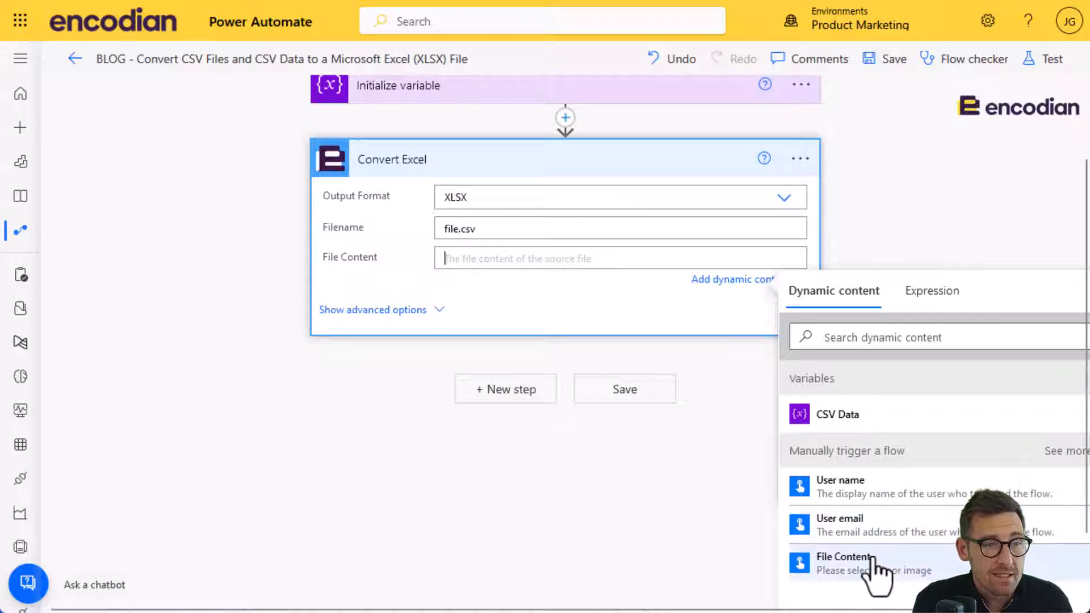
left_click(845, 556)
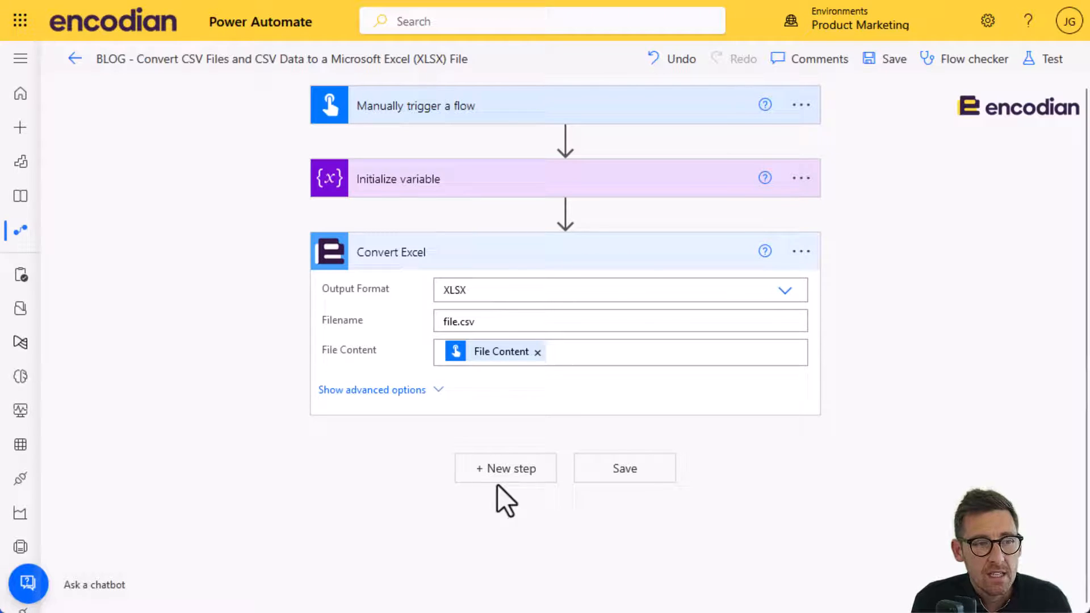
Add a OneDrive Create file step saving to /Demonstrations with the Convert Excel Filename.
left_click(505, 467)
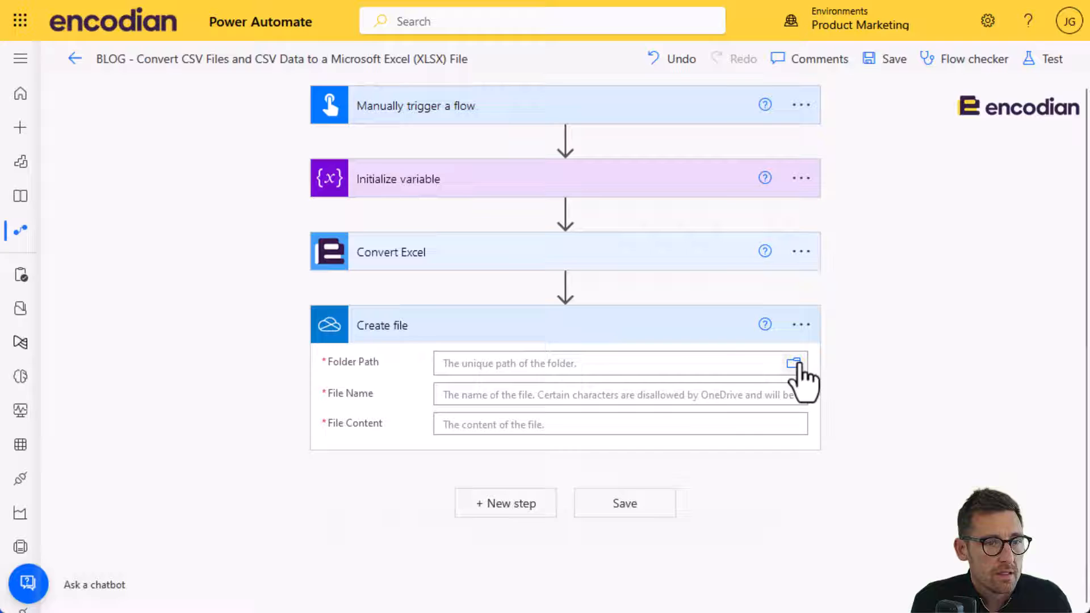
left_click(793, 362)
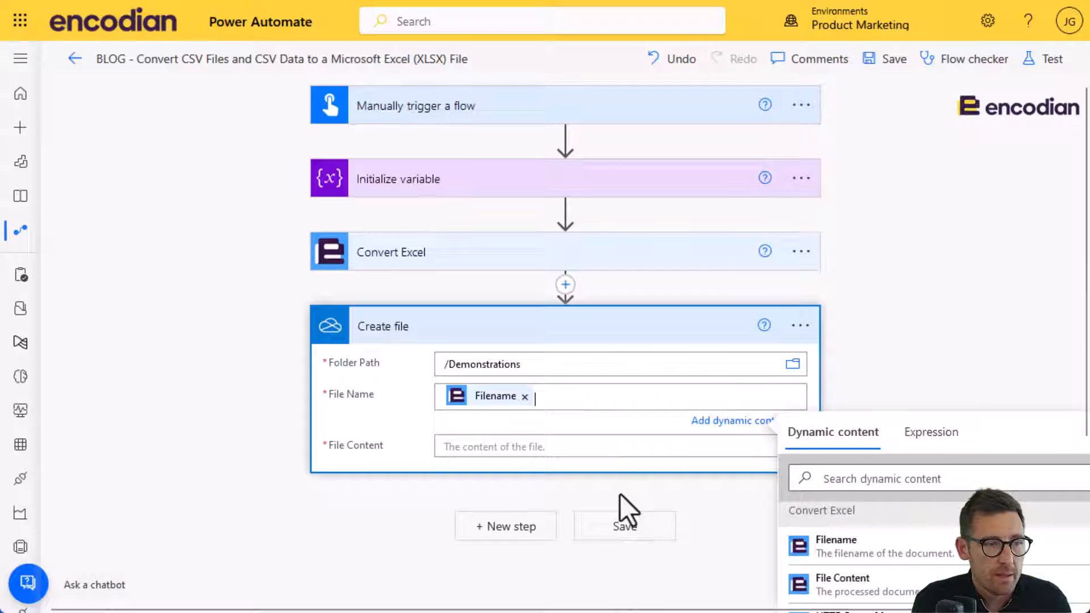
left_click(390, 253)
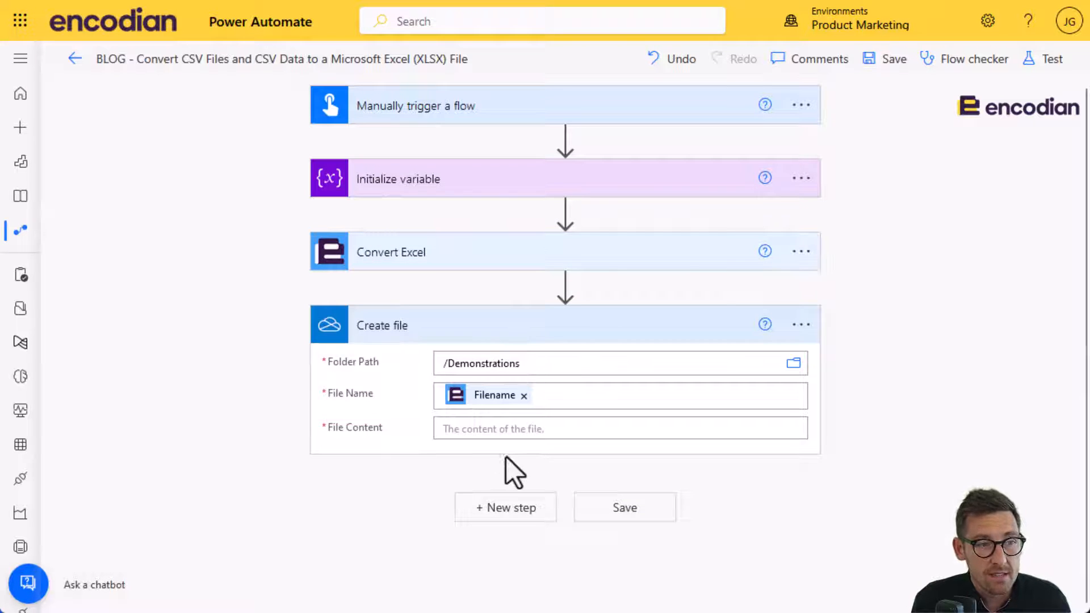
Use the Convert Excel File Content output as the created file's body.
left_click(620, 429)
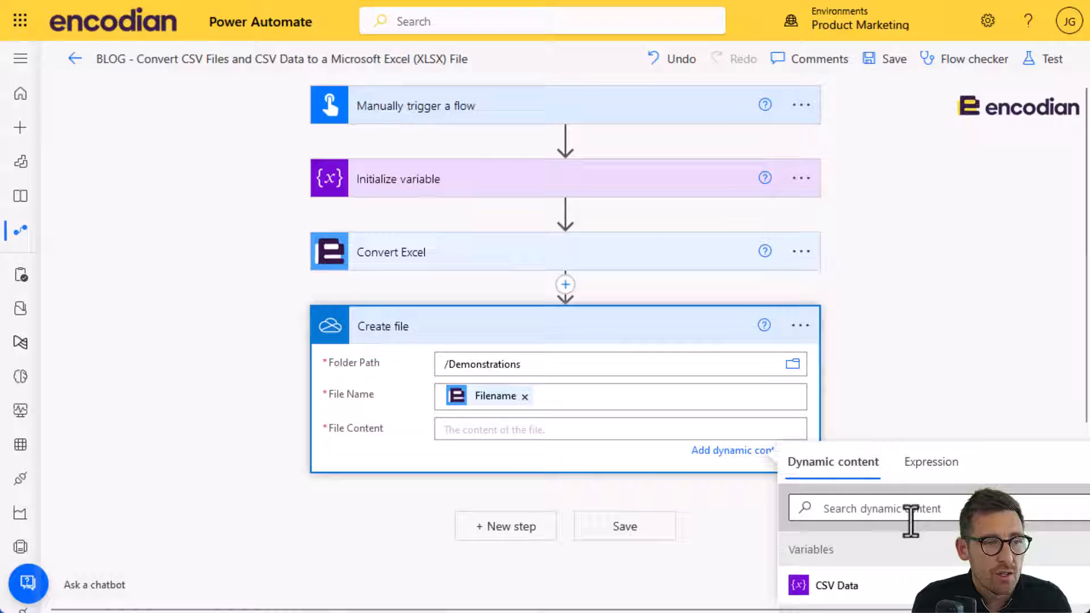
scroll("down", 3)
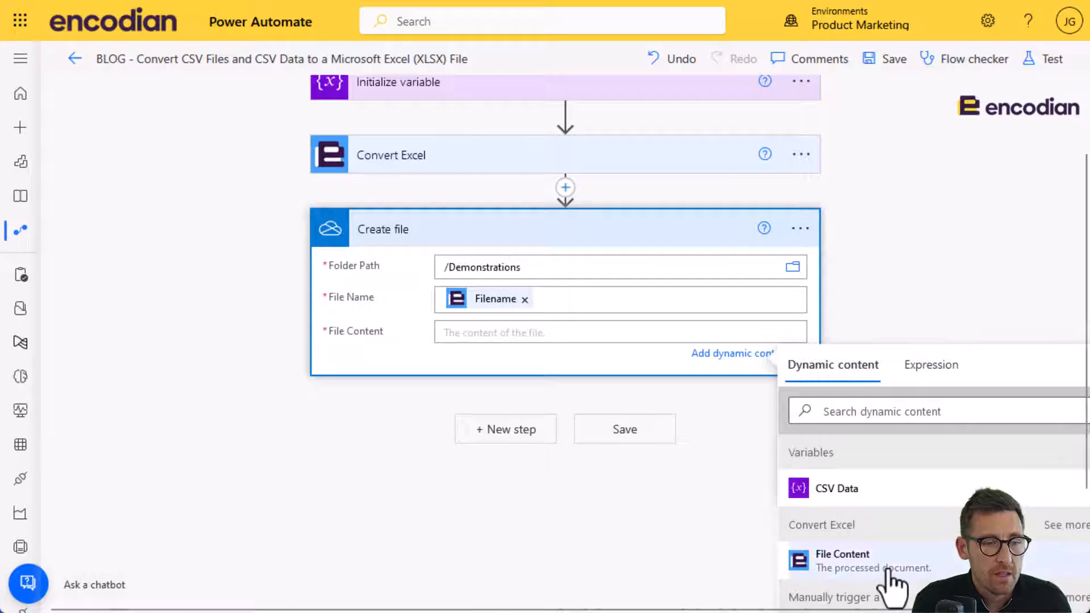
left_click(841, 554)
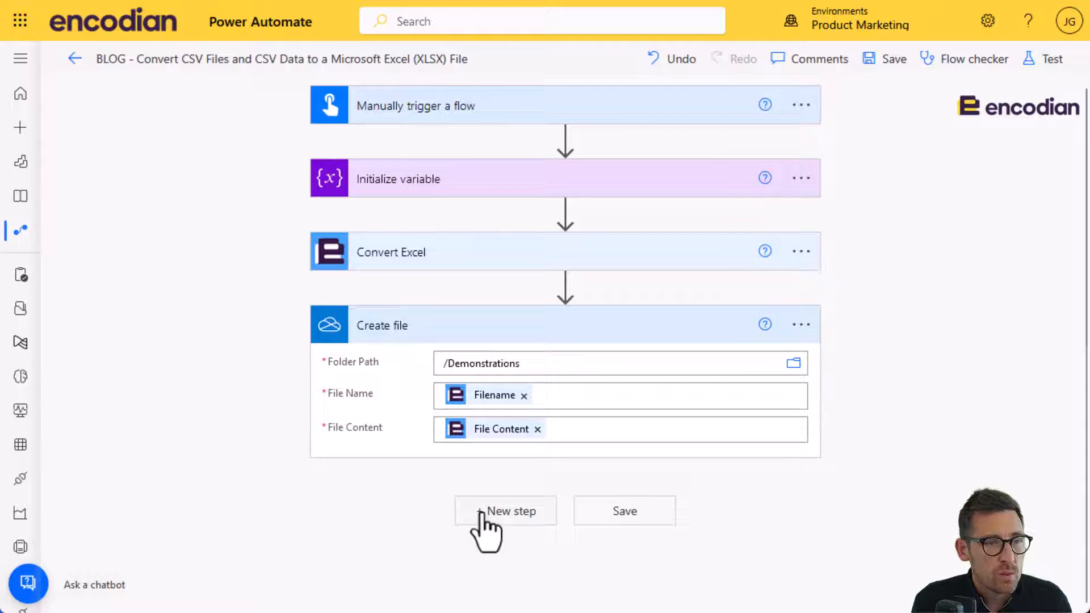
Add a second Convert Excel action after Create file with XLSX output.
left_click(504, 511)
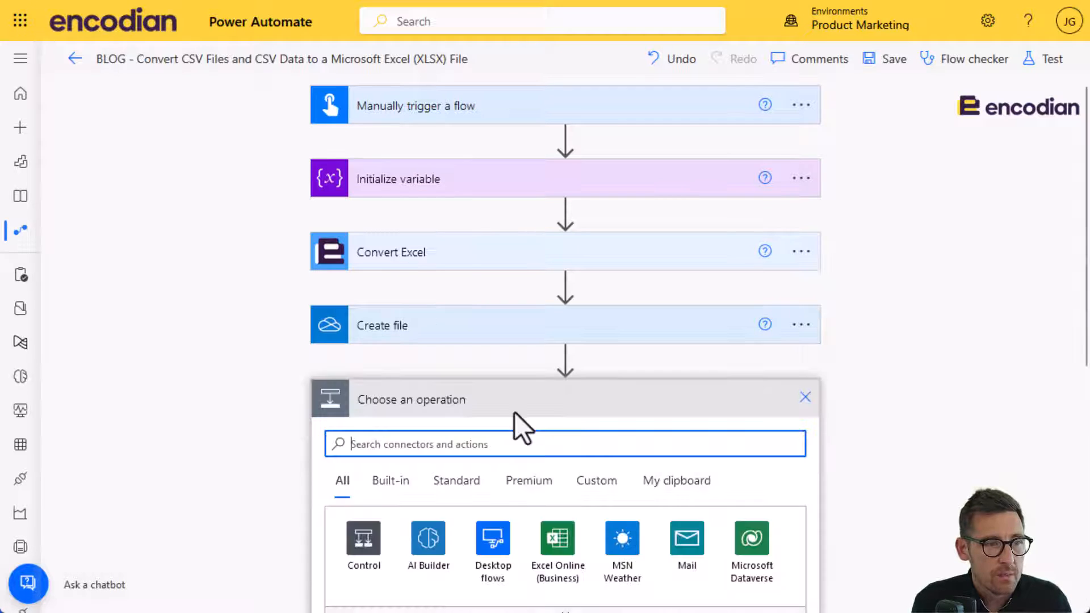
left_click(801, 251)
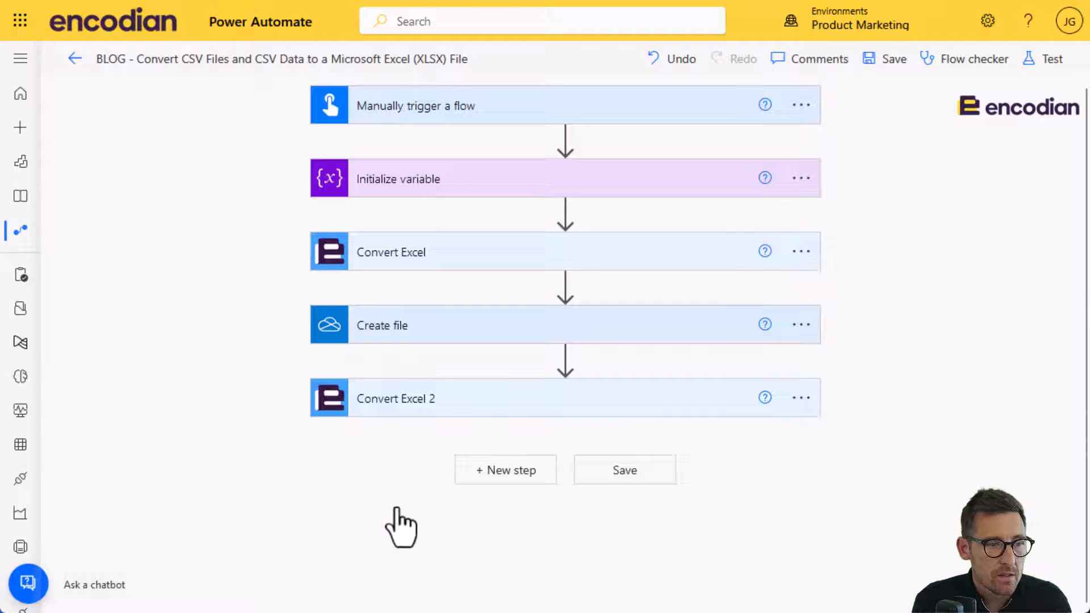
left_click(801, 397)
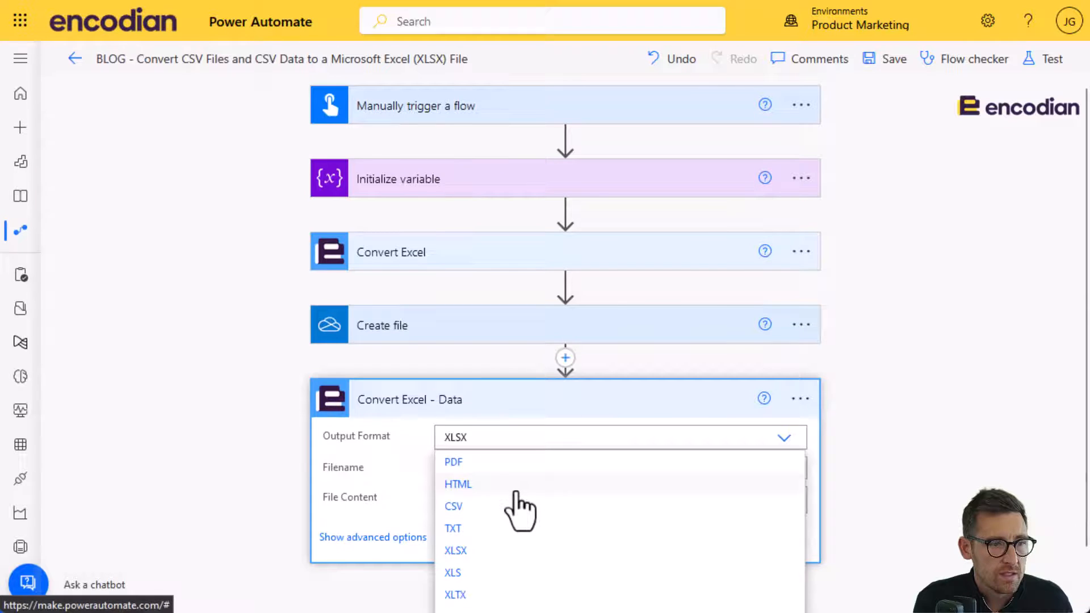
left_click(458, 484)
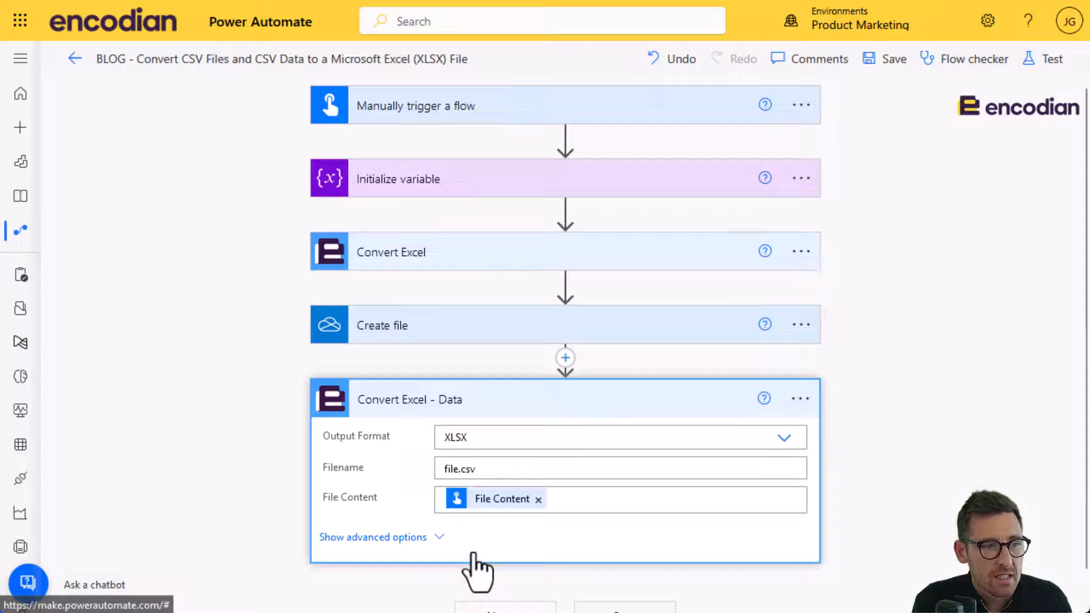
Set its filename to data.csv and its content to the CSV Data variable.
left_click(373, 537)
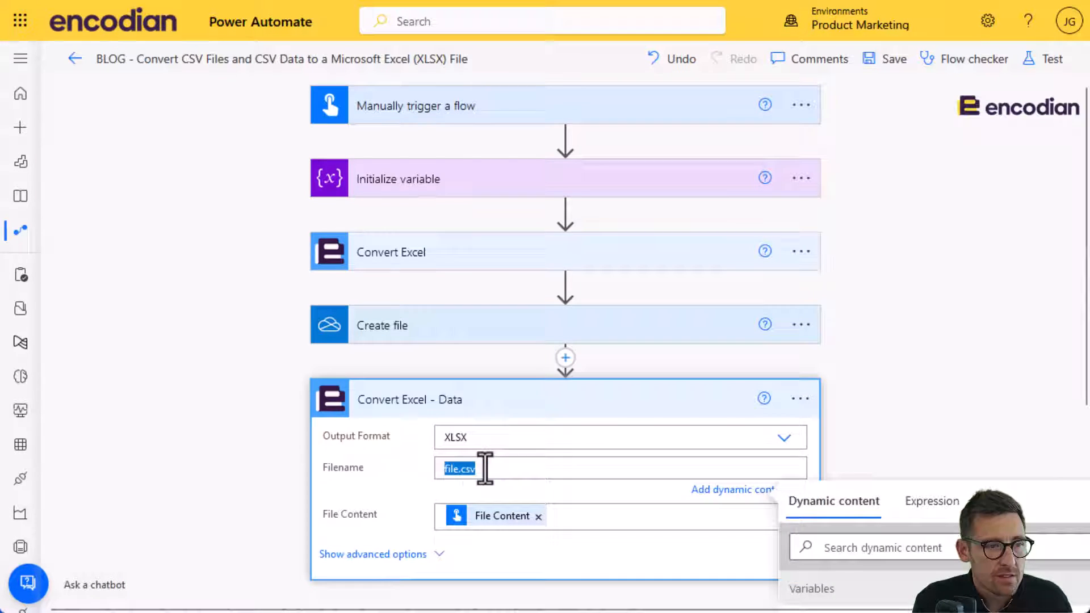
double_click(450, 469)
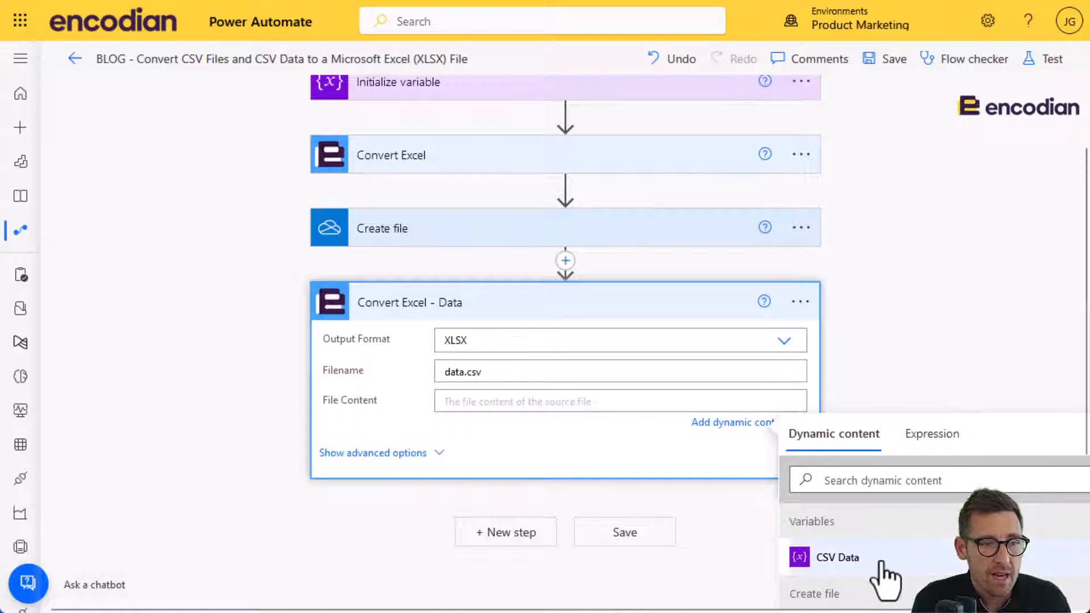
left_click(838, 557)
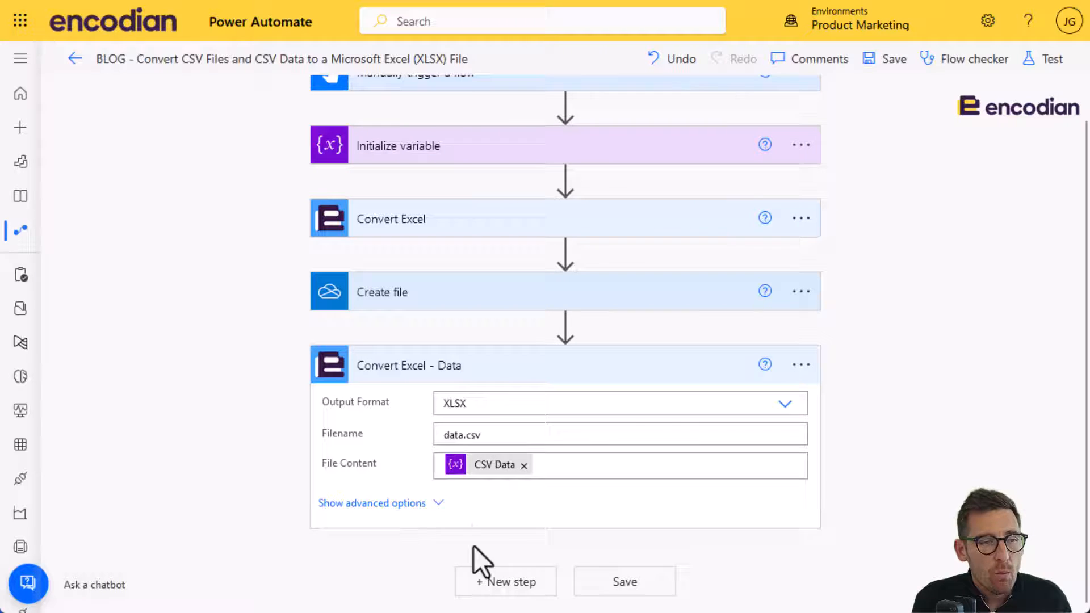
mouse_move(488, 481)
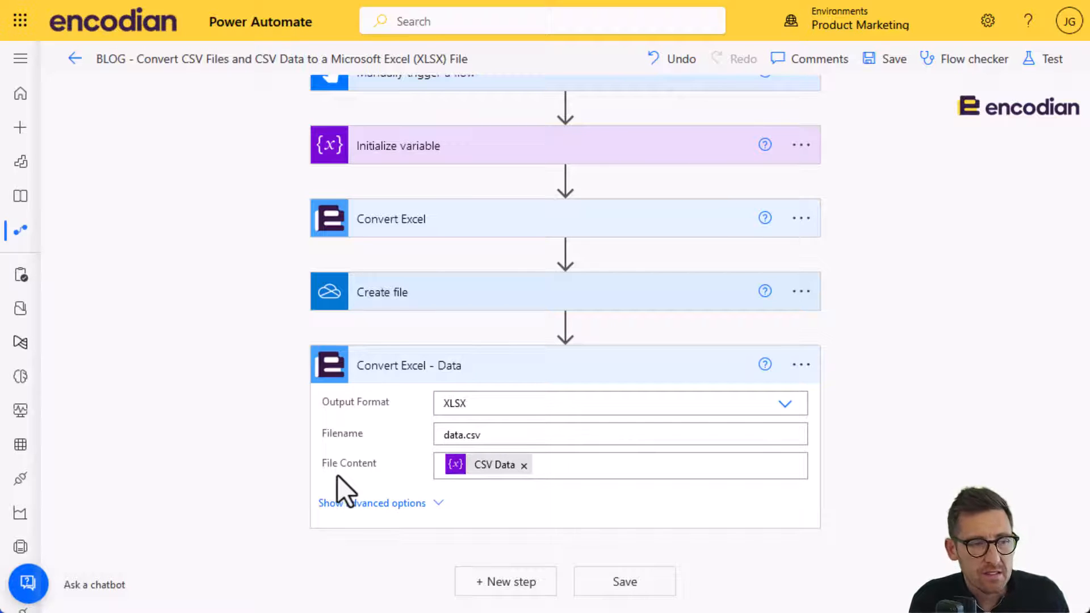
mouse_move(457, 502)
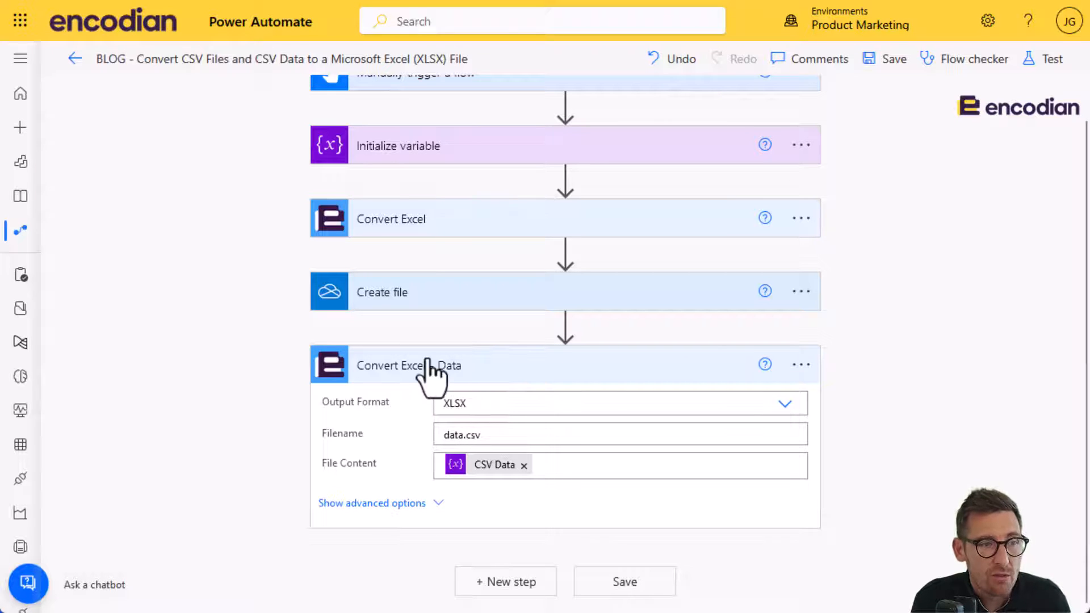
mouse_move(515, 388)
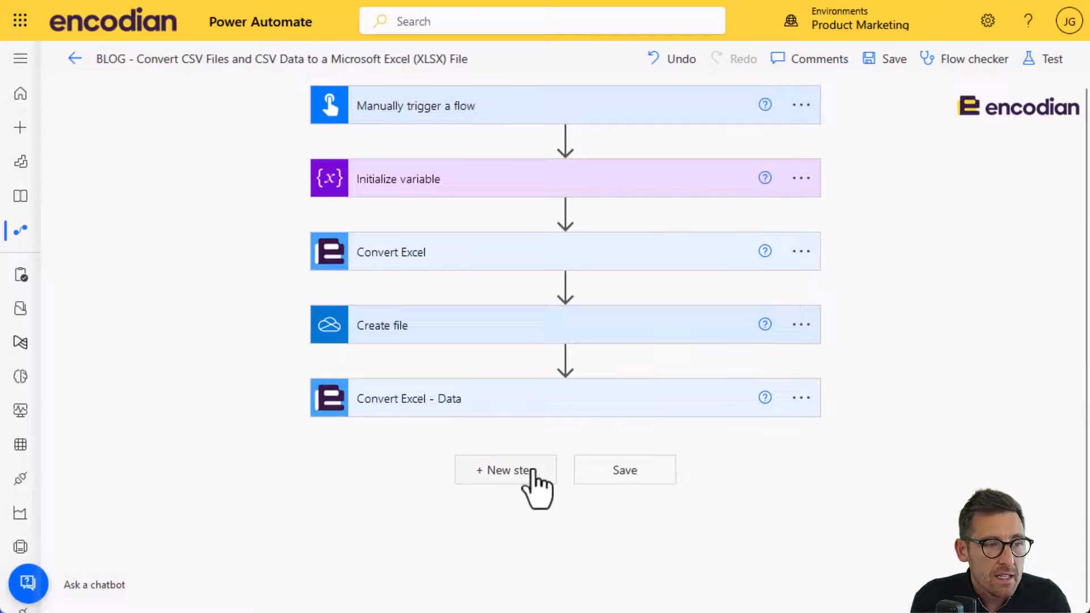
Add a OneDrive step named Create file - Data saving into the Demonstrations folder.
left_click(506, 470)
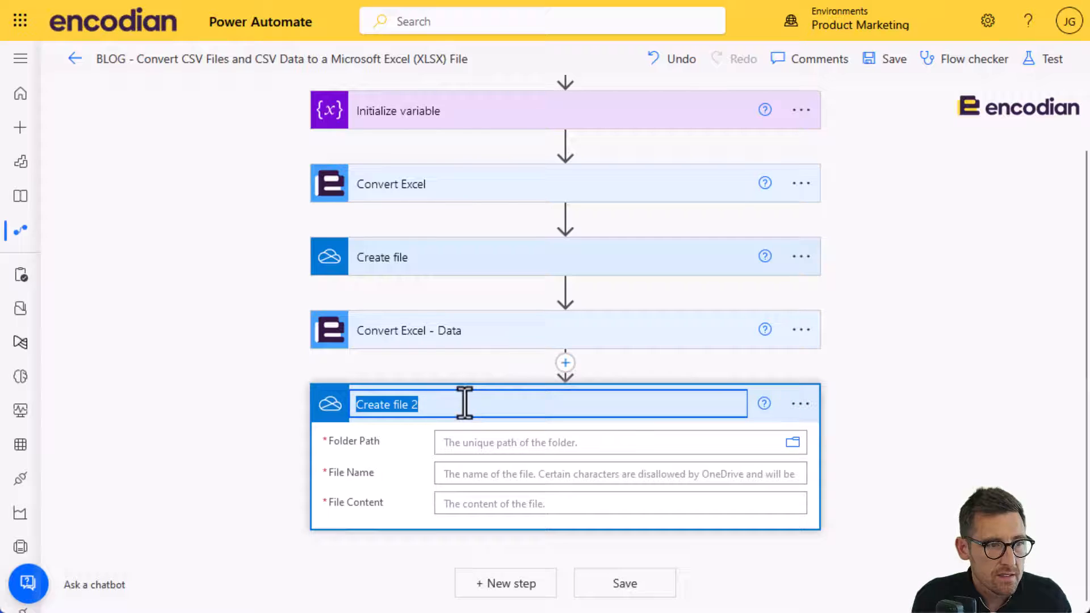
type("Create file - Data")
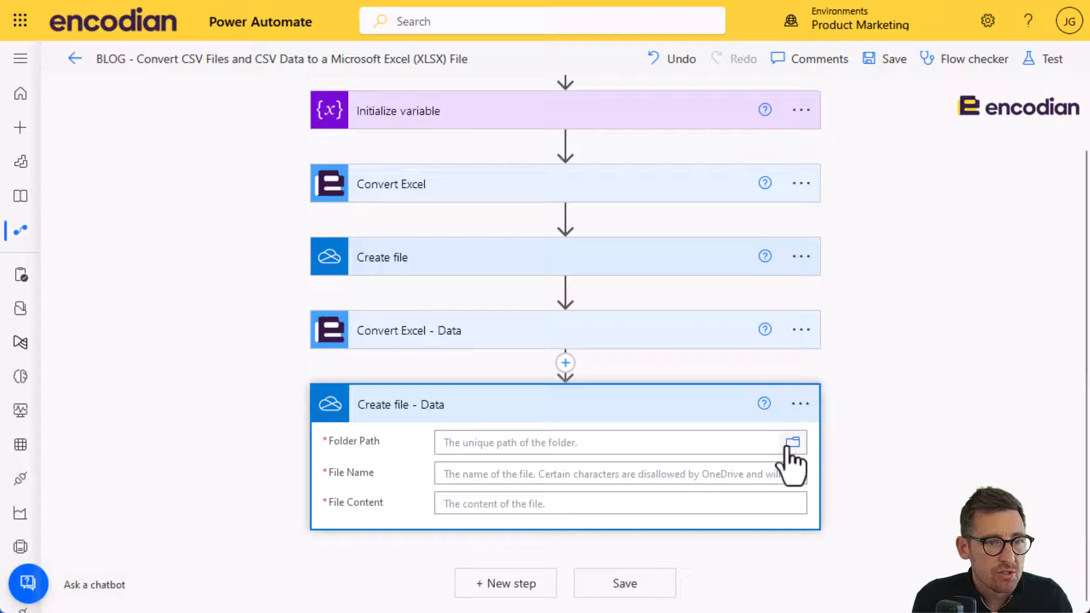
left_click(793, 442)
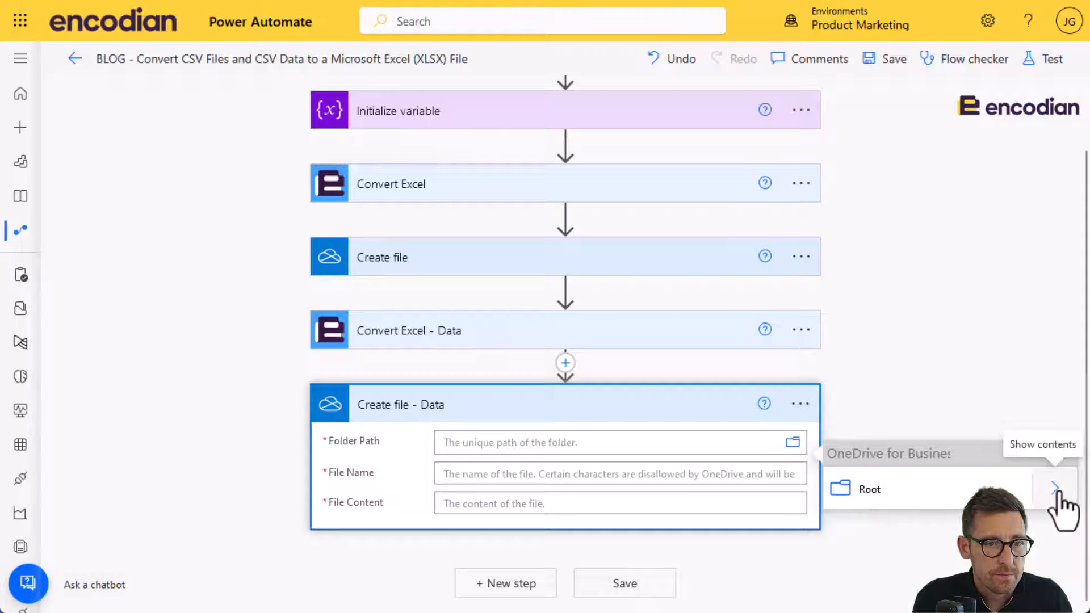
left_click(1054, 488)
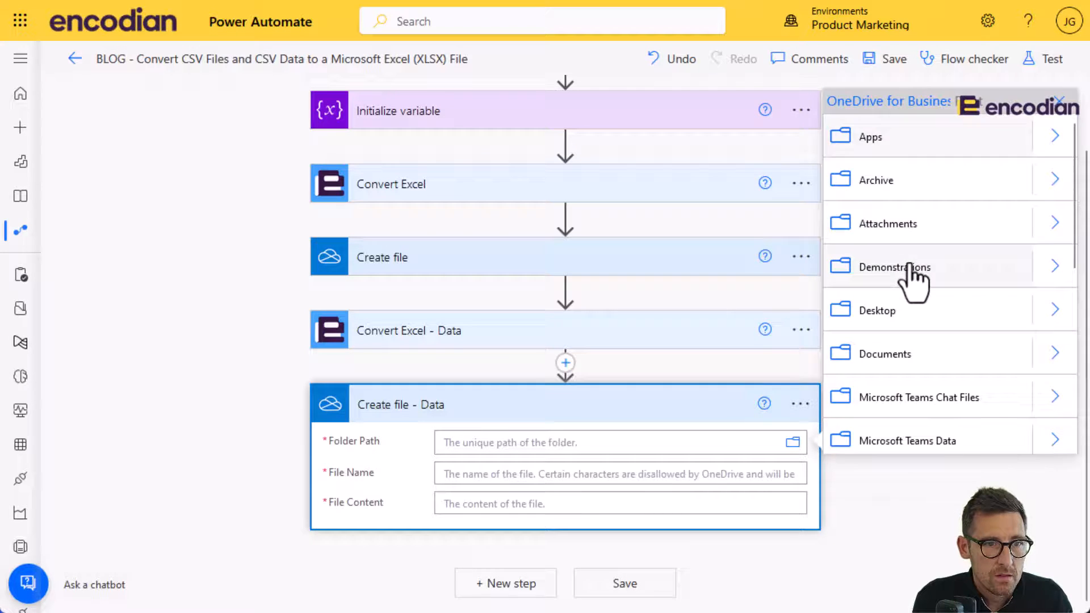
left_click(895, 267)
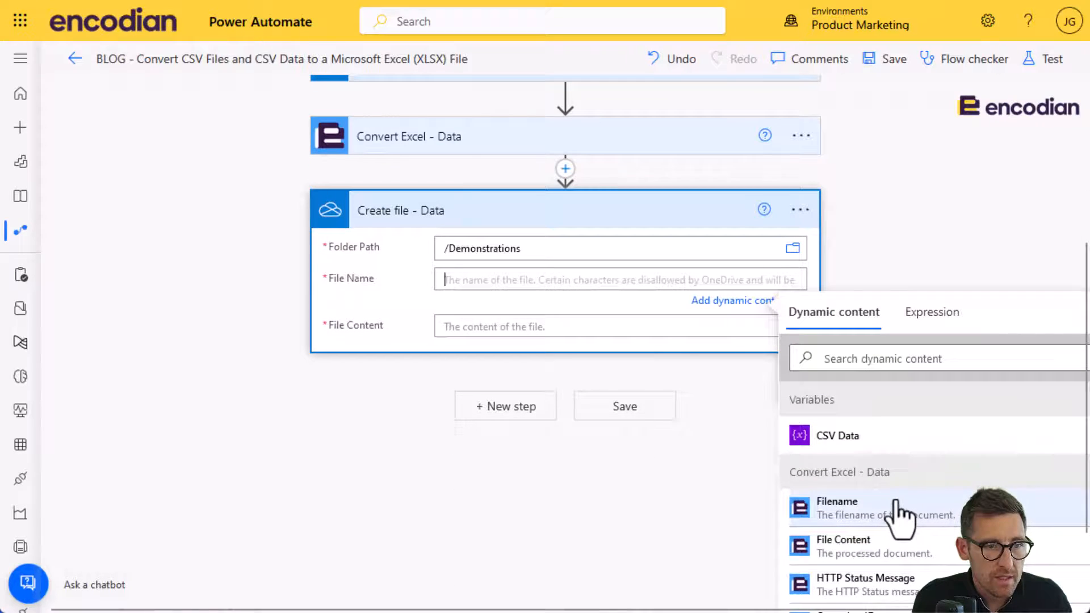
Fill it with Convert Excel - Data's Filename and File Content, and save the flow.
left_click(837, 508)
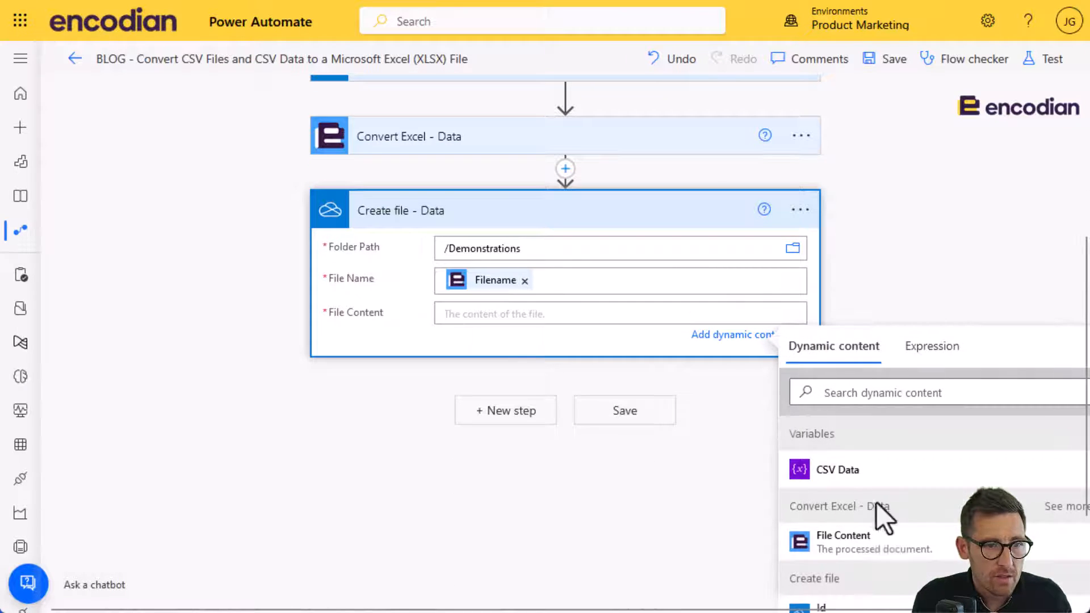
left_click(843, 542)
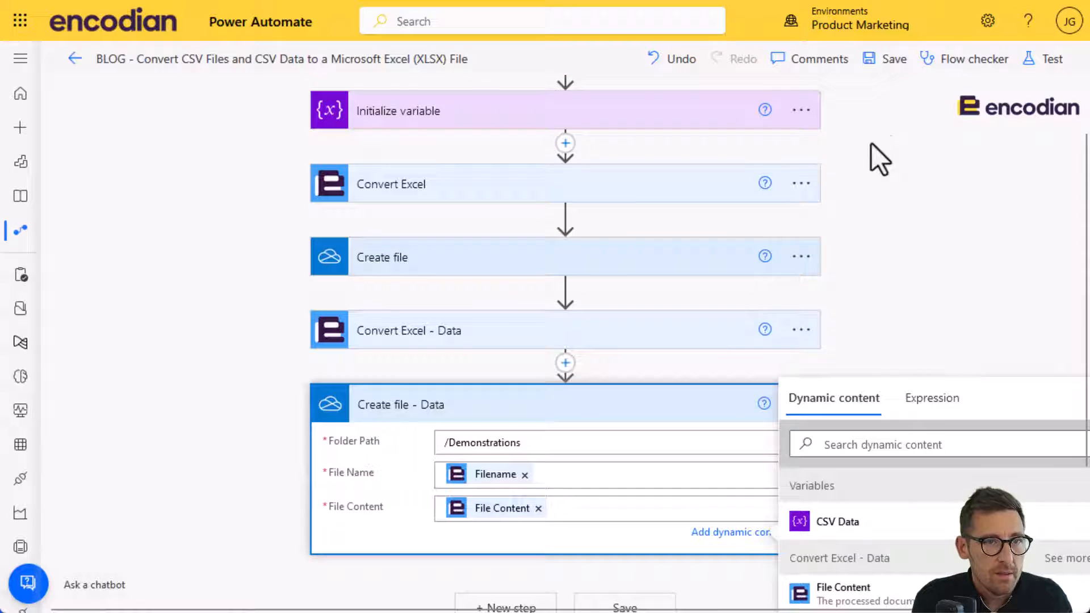
left_click(895, 59)
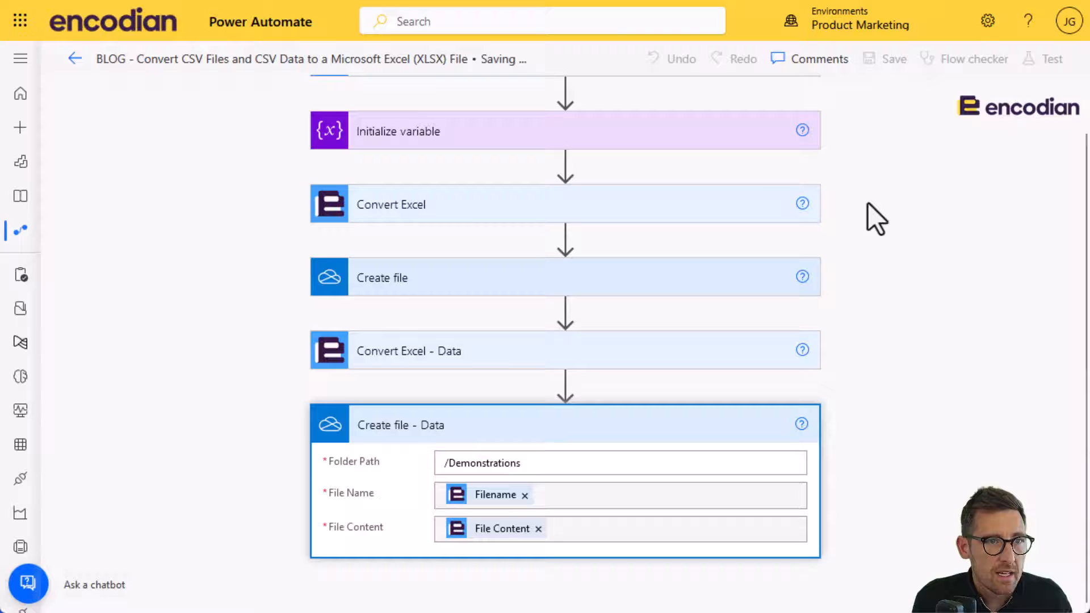
Test-run the flow with data.csv and the 'Team,Goals Scored,Goals Against ,Points' CSV text.
left_click(1057, 59)
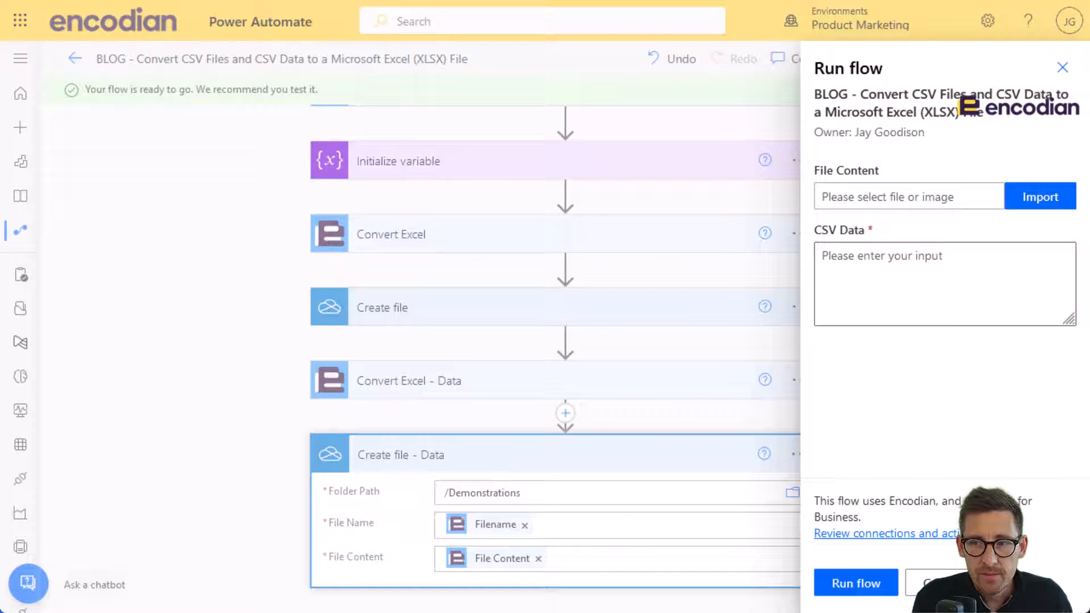
left_click(908, 197)
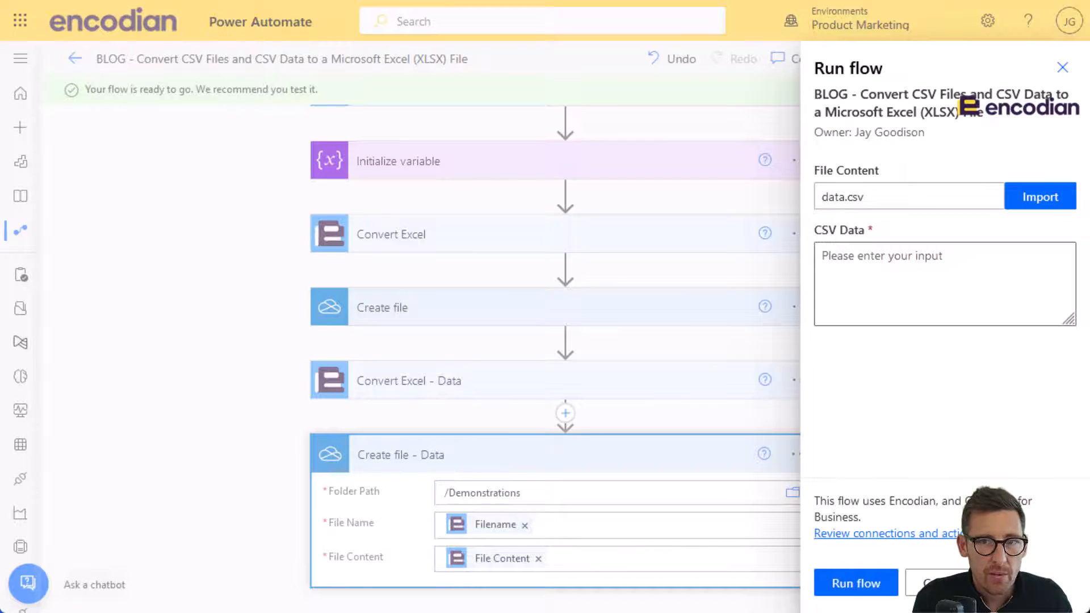
mouse_move(981, 366)
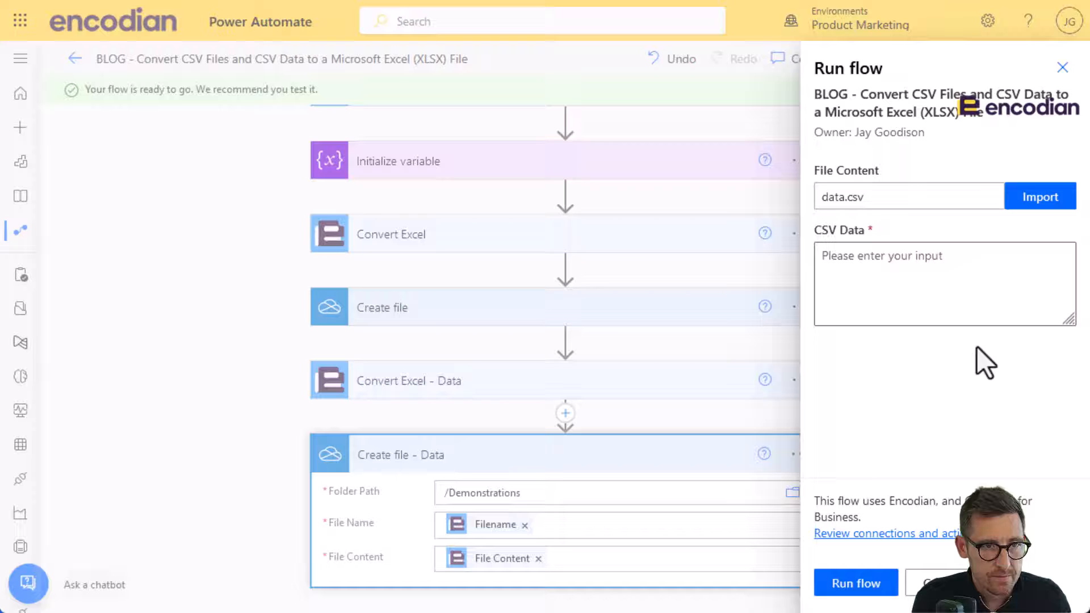
type("Team,Goals Scored,Goals Against ,Points")
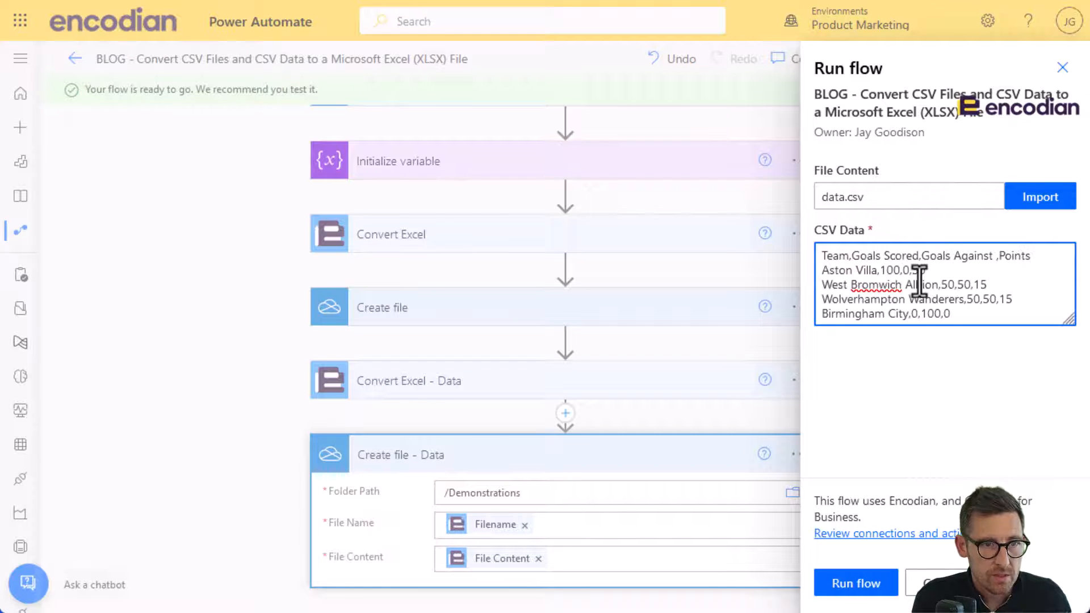
left_click(855, 599)
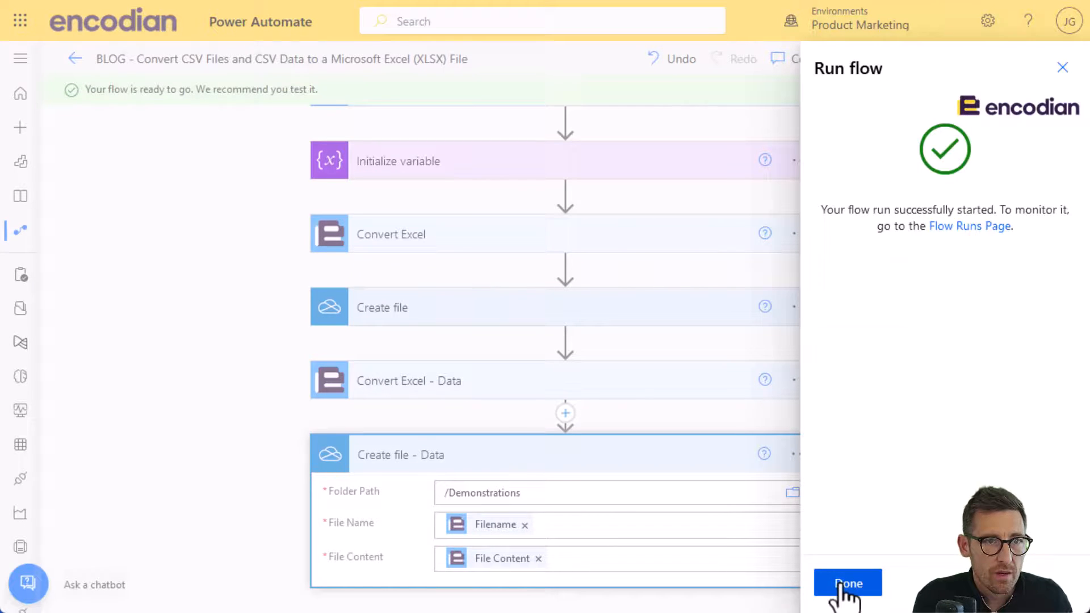
left_click(848, 584)
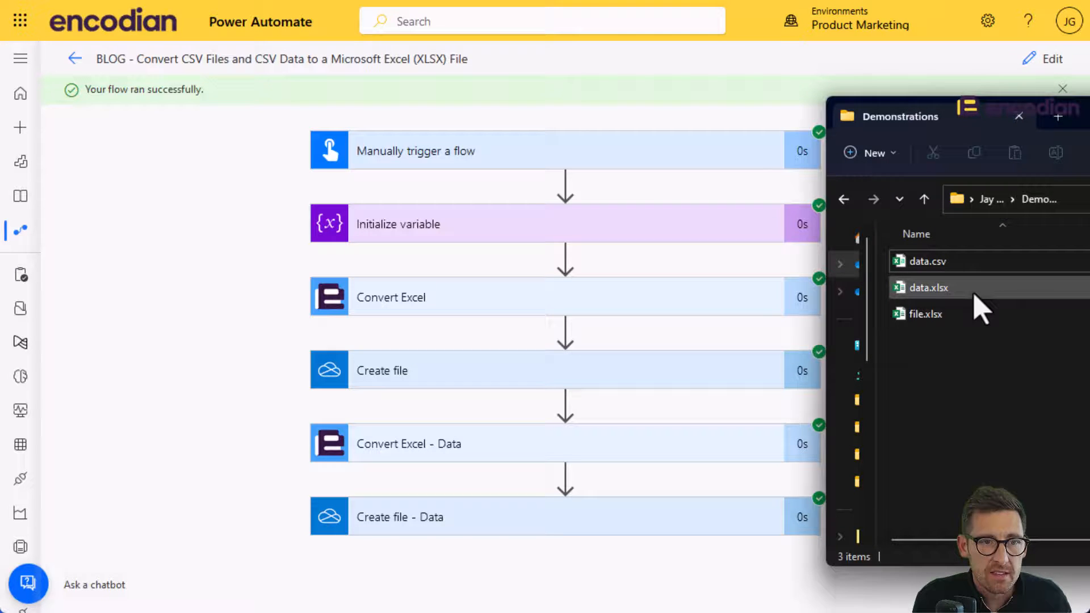
mouse_move(948, 330)
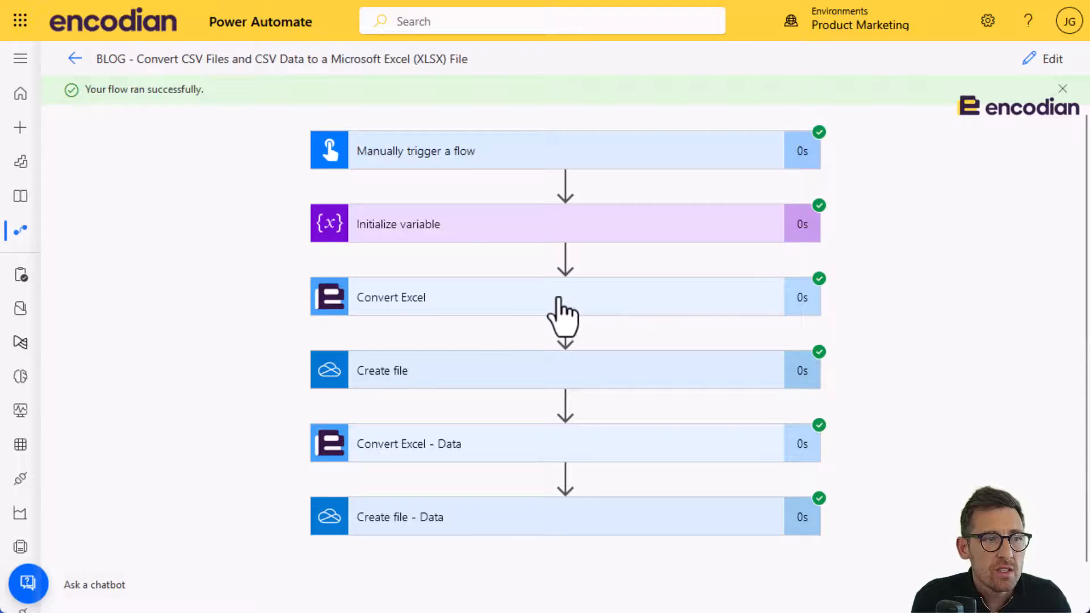
mouse_move(553, 323)
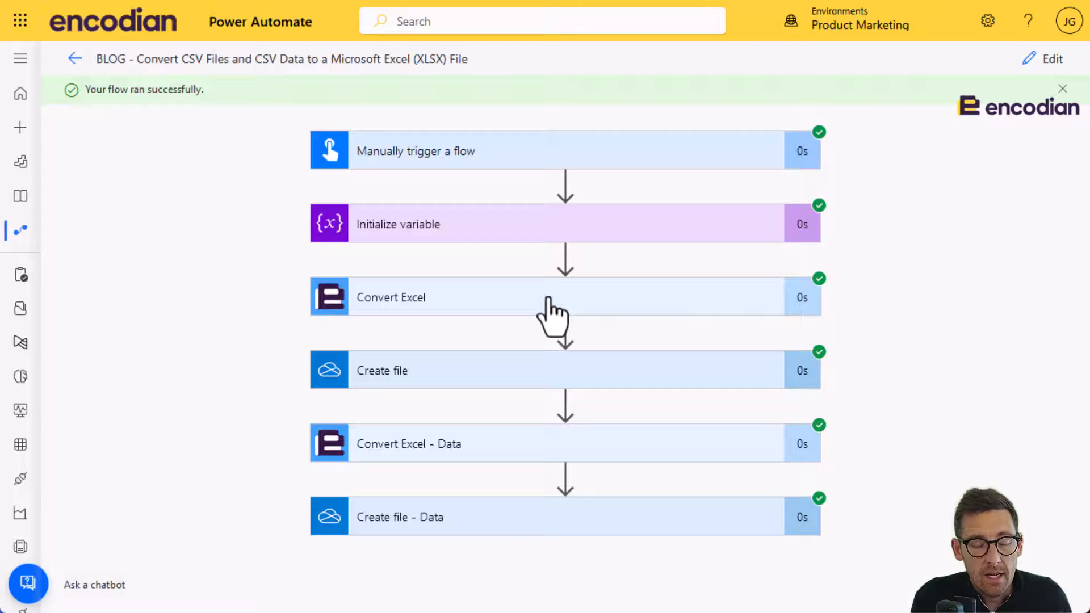
mouse_move(491, 169)
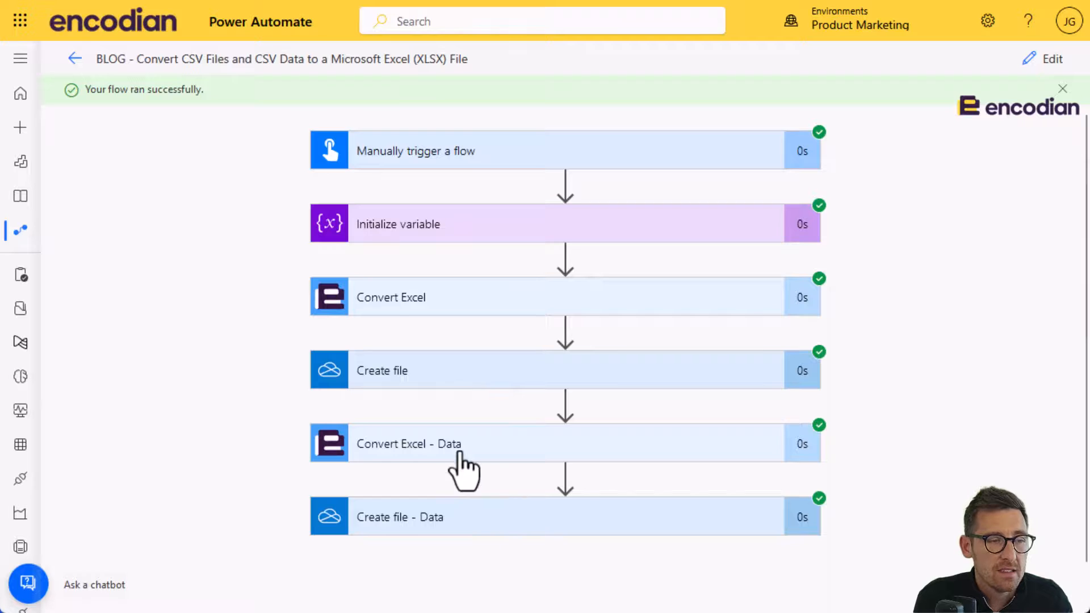
Review the successful run results of all six flow steps.
left_click(430, 444)
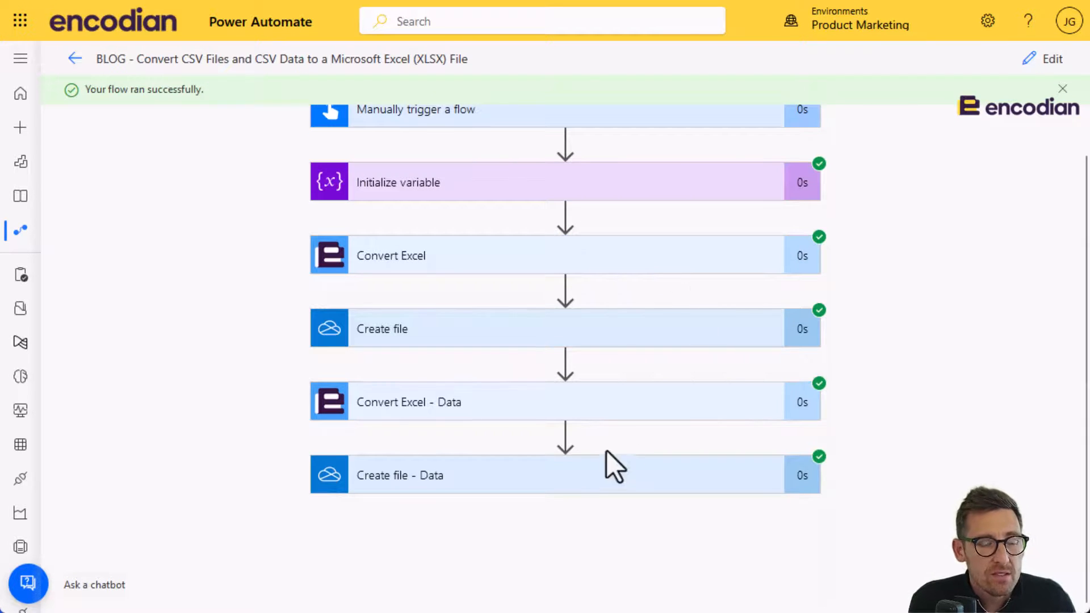
mouse_move(523, 431)
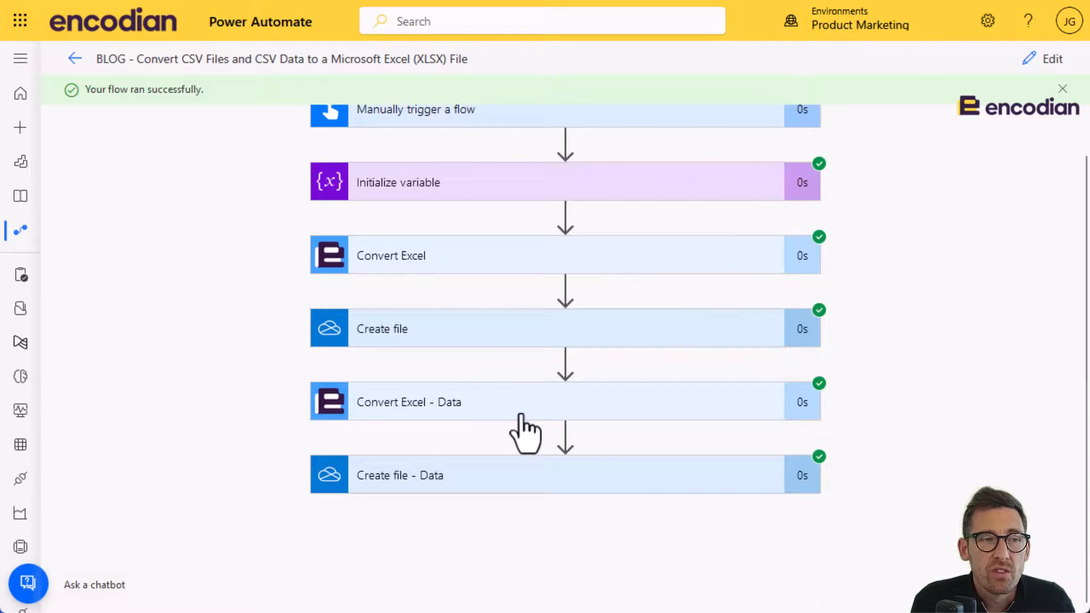
mouse_move(484, 426)
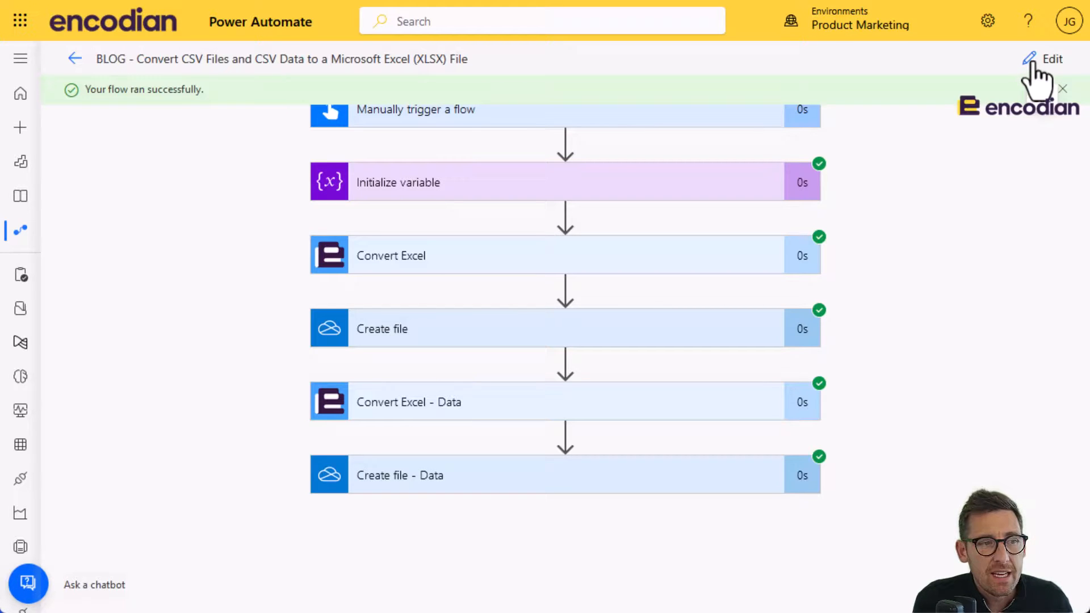
mouse_move(596, 414)
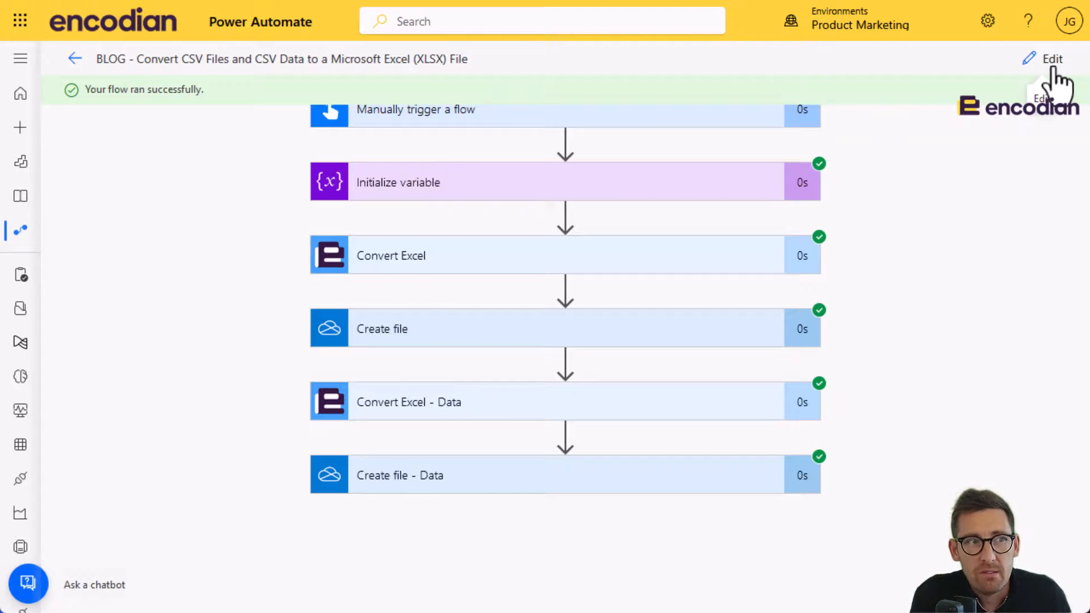
Replace Convert Excel - Data's file content with the expression base64(CSV Data).
left_click(1049, 59)
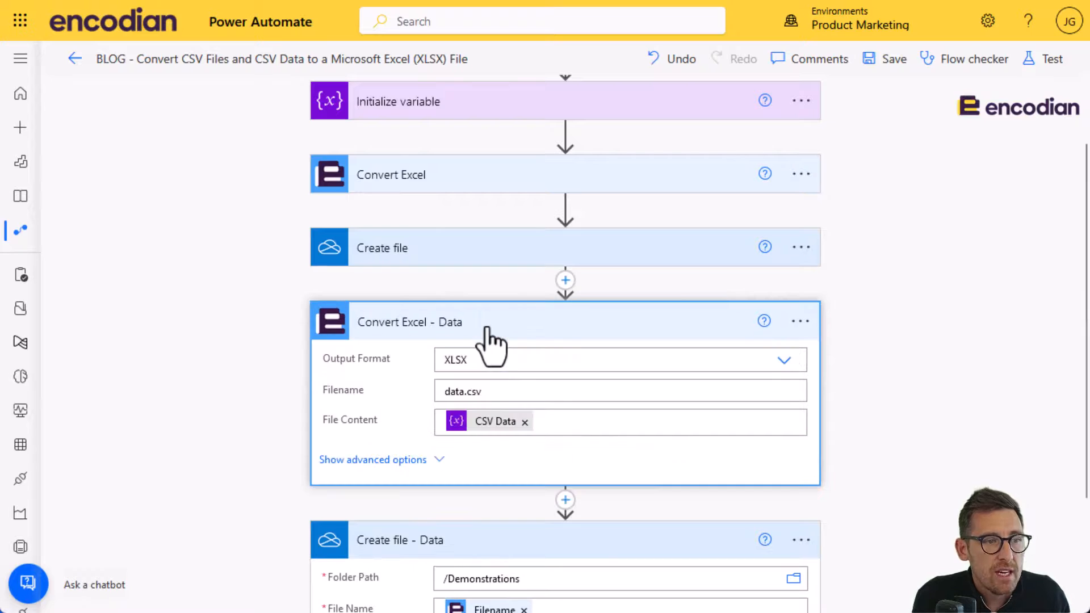
left_click(524, 422)
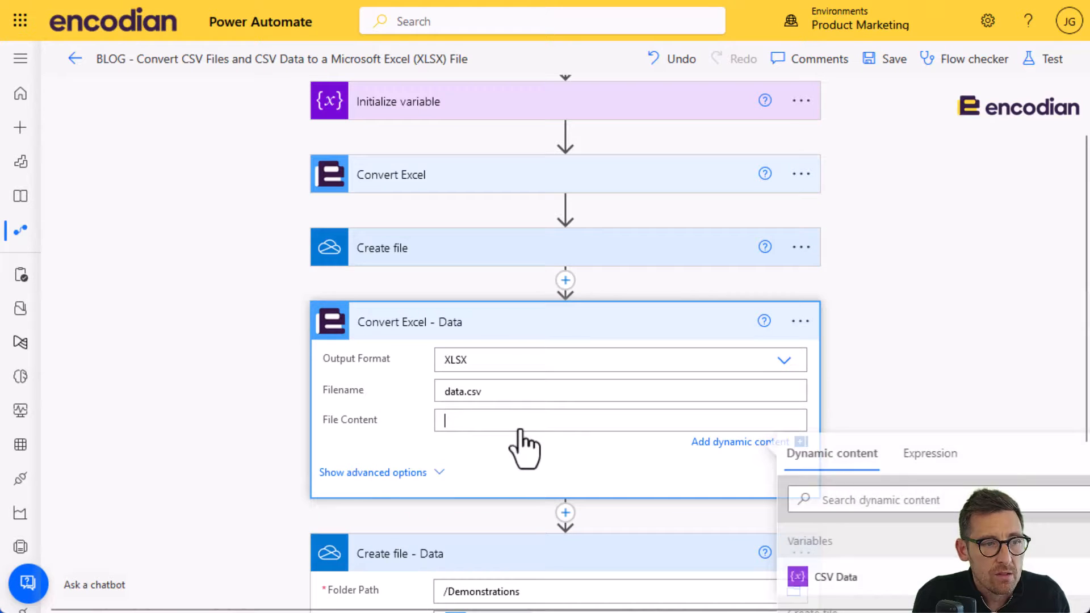
left_click(932, 454)
type("base6")
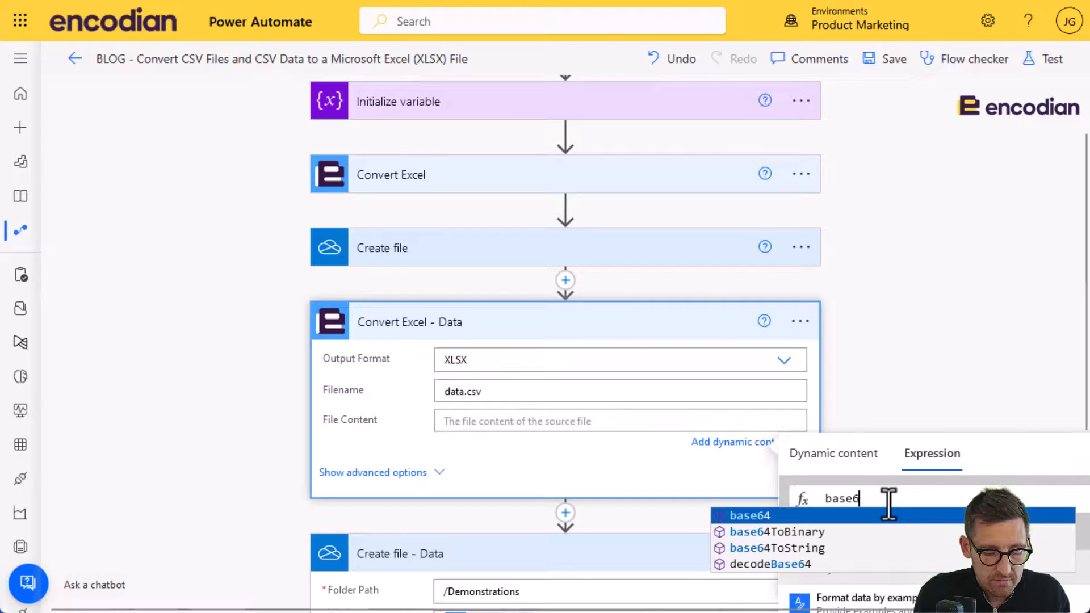
left_click(749, 516)
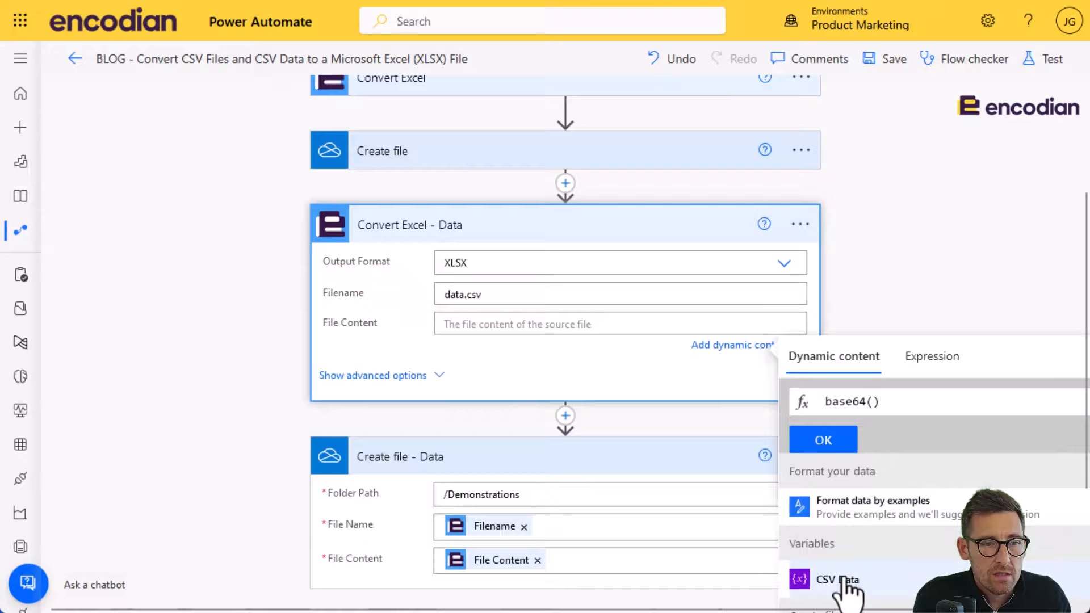
left_click(844, 593)
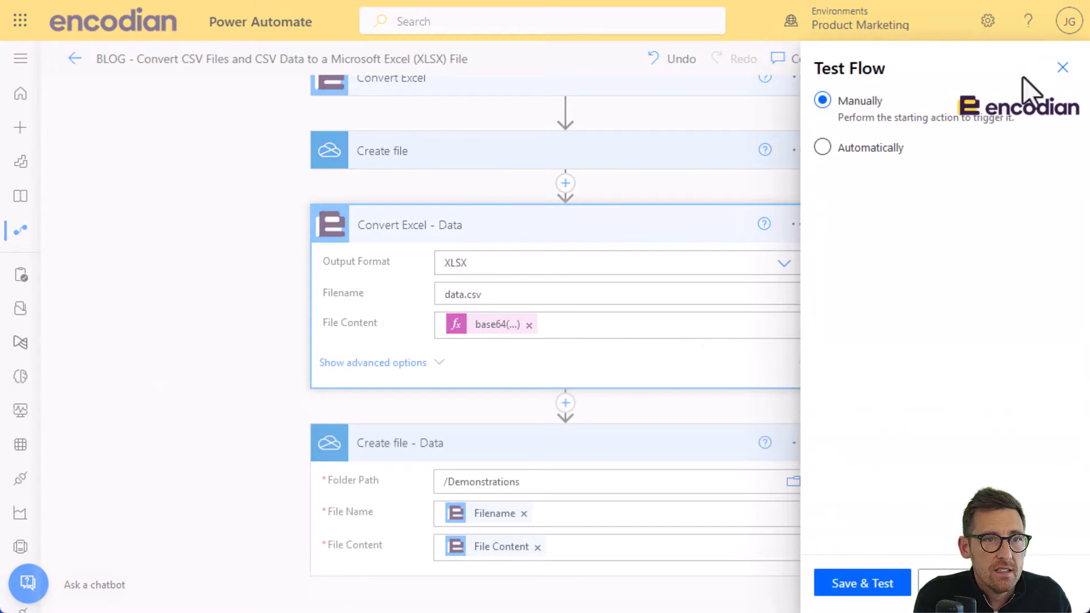
Rerun the flow automatically with a recently used trigger via Save & Test.
left_click(822, 146)
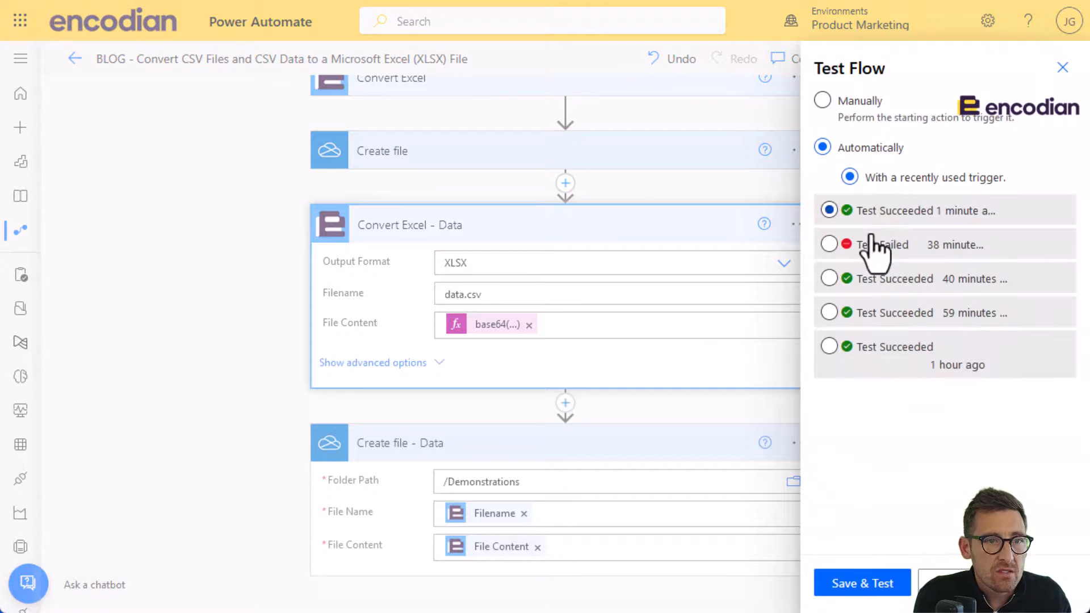
left_click(861, 598)
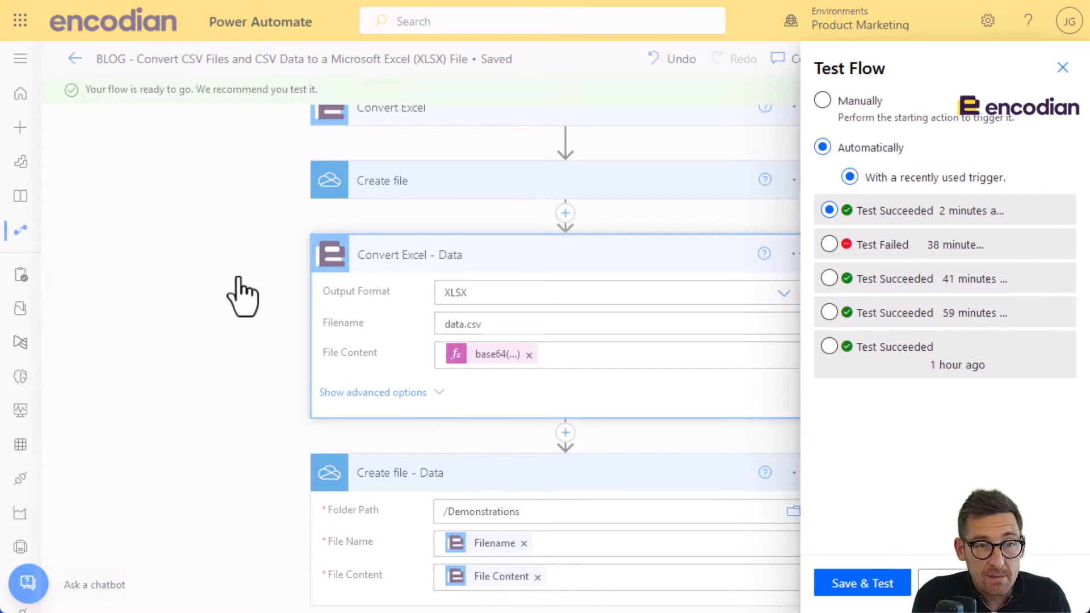
left_click(861, 597)
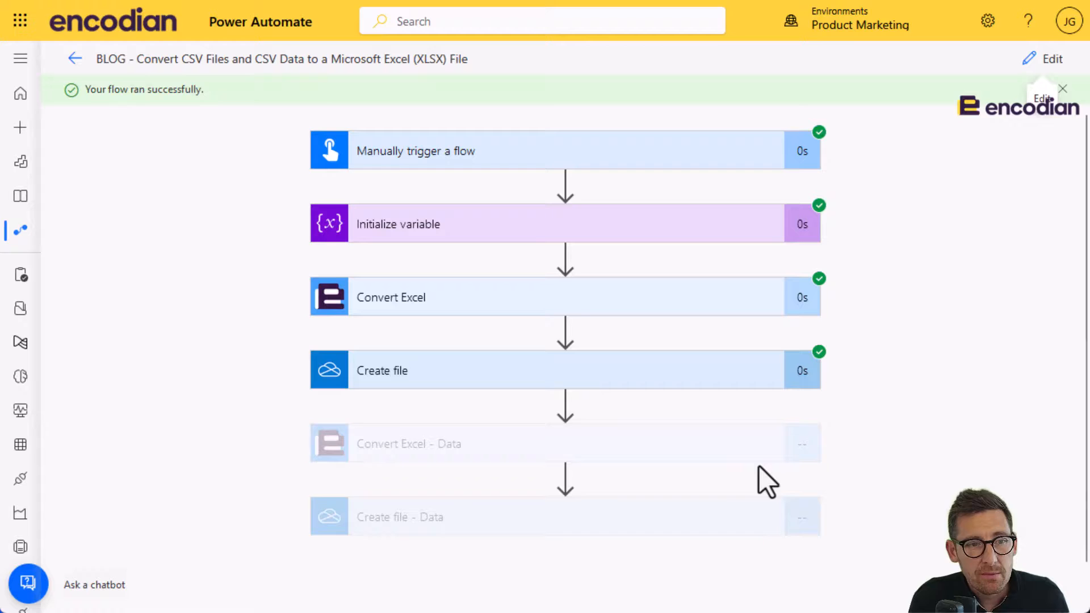
Inspect the Convert Excel - Data step's base64-encoded inputs in the successful run.
left_click(409, 443)
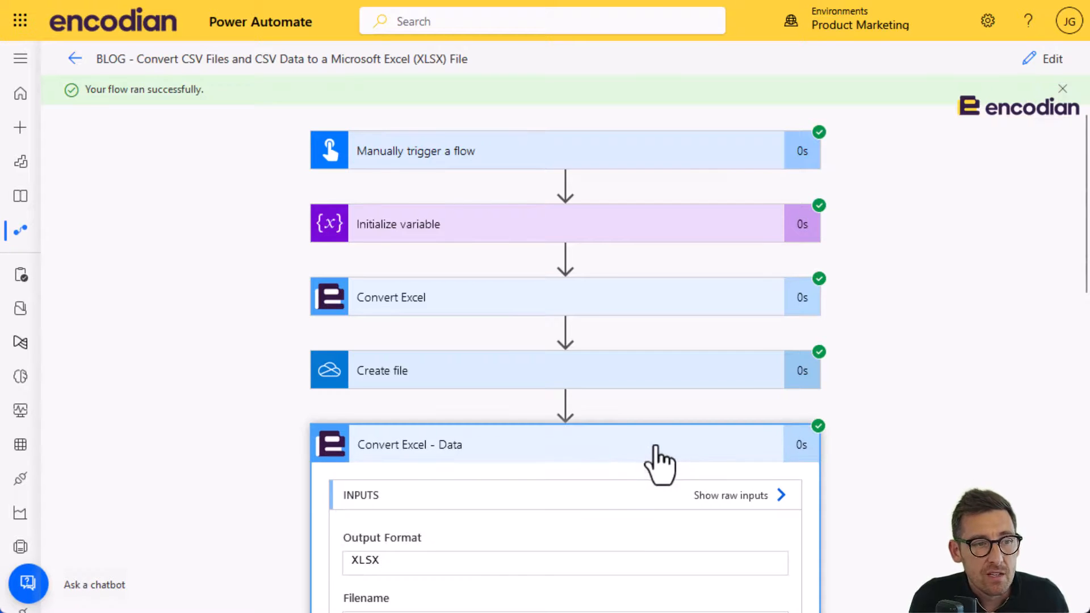
scroll("down", 3)
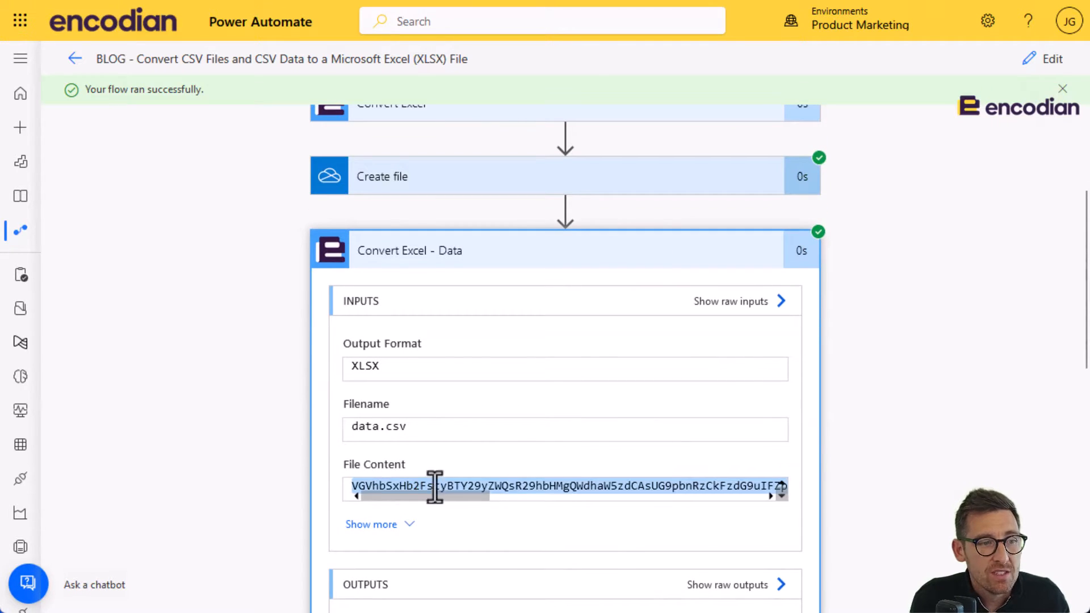
scroll("up", 3)
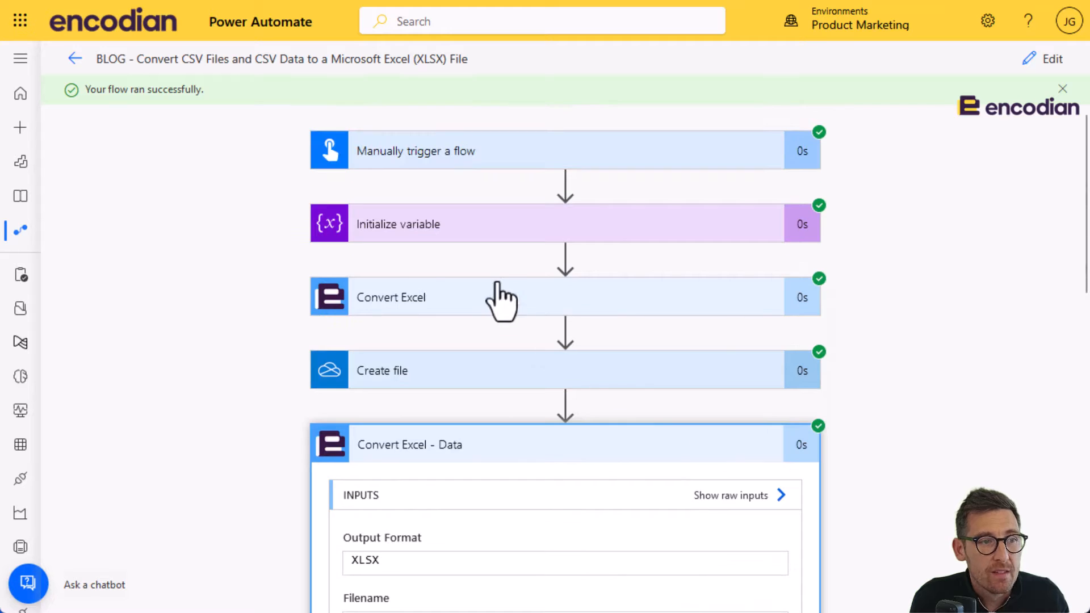
scroll("down", 3)
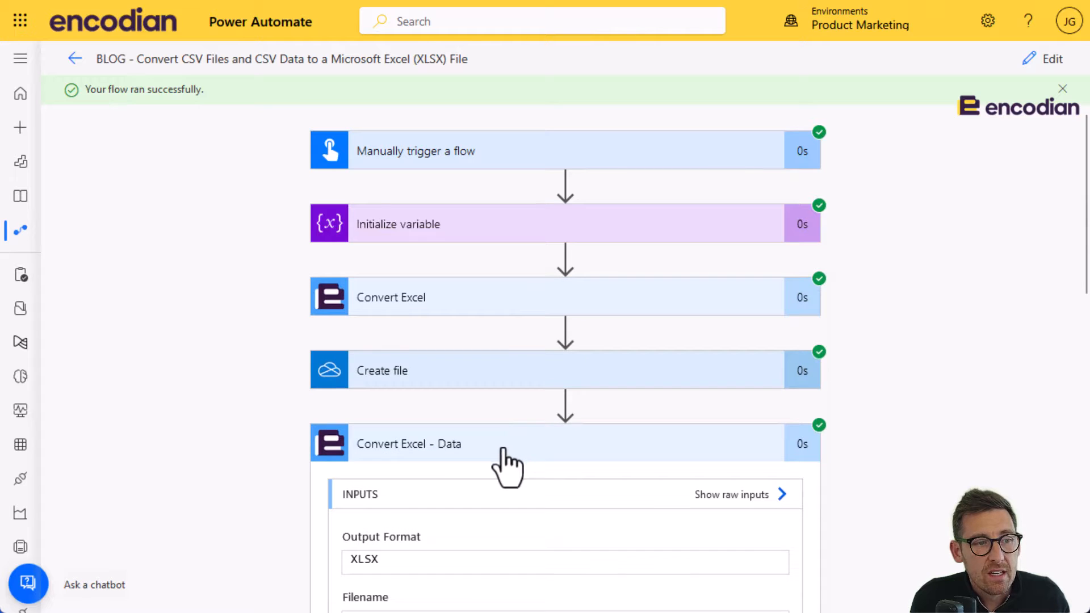
left_click(472, 444)
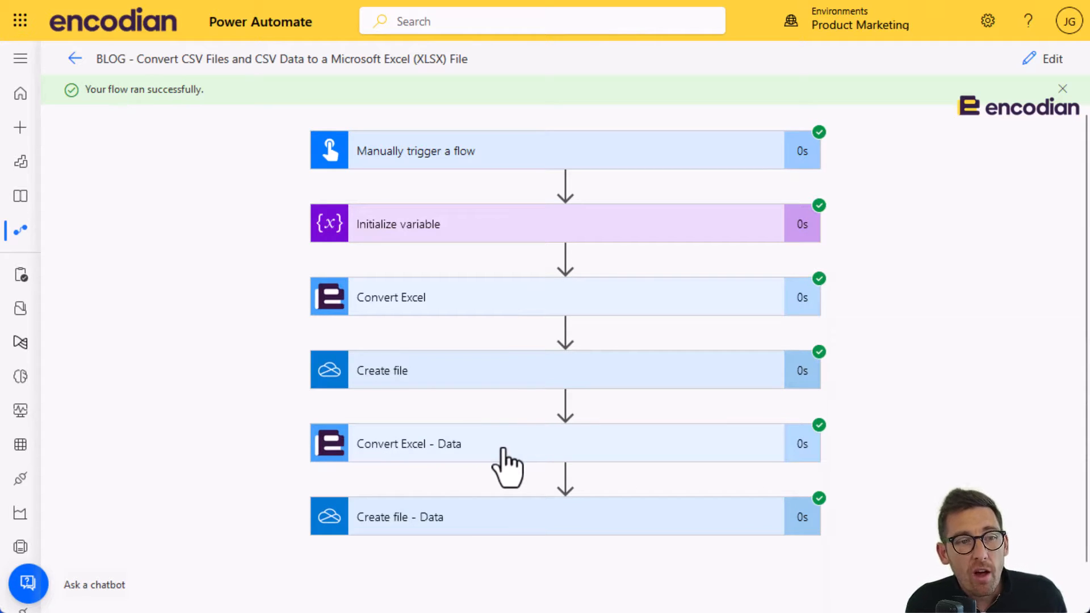